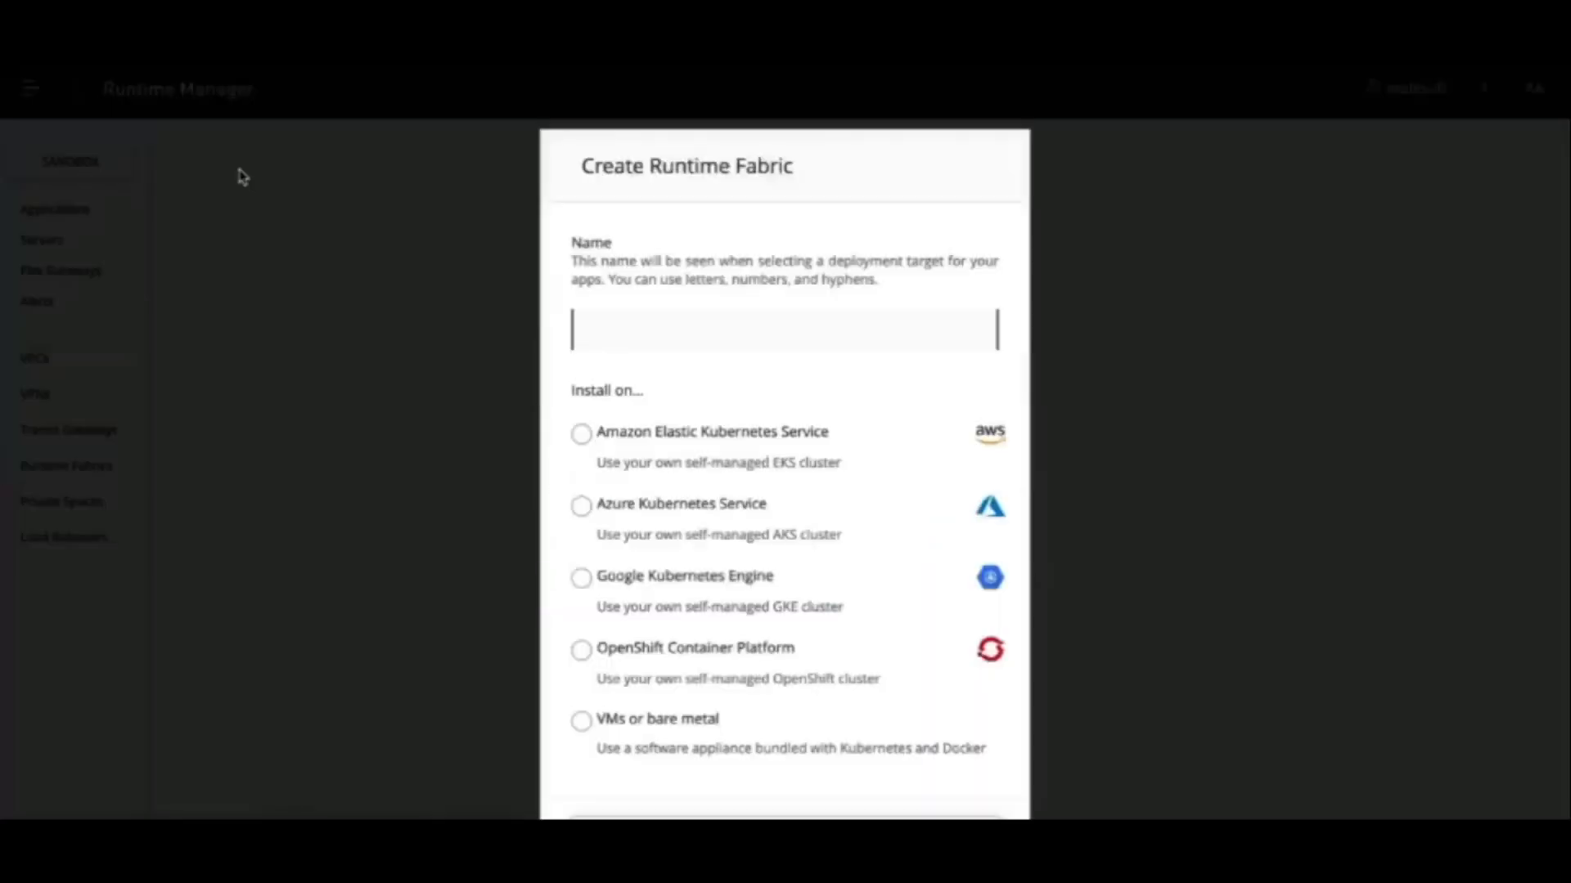
Step: Create Runtime Fabric 'openshift-temp' on OpenShift Container Platform and accept the support terms
scroll("down", 3)
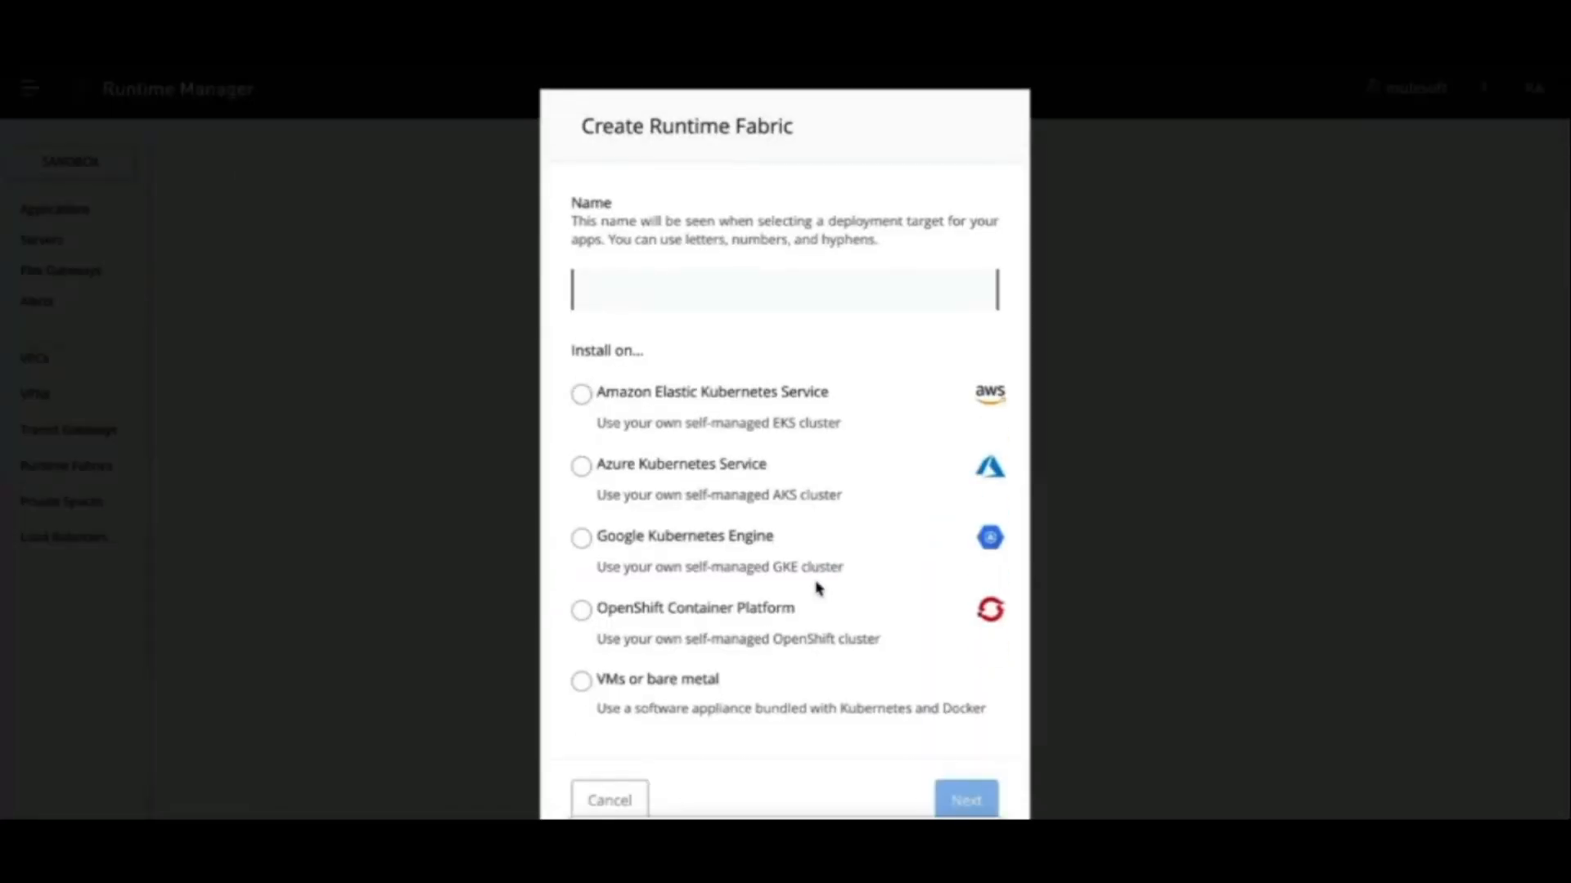
type("openshift-temp")
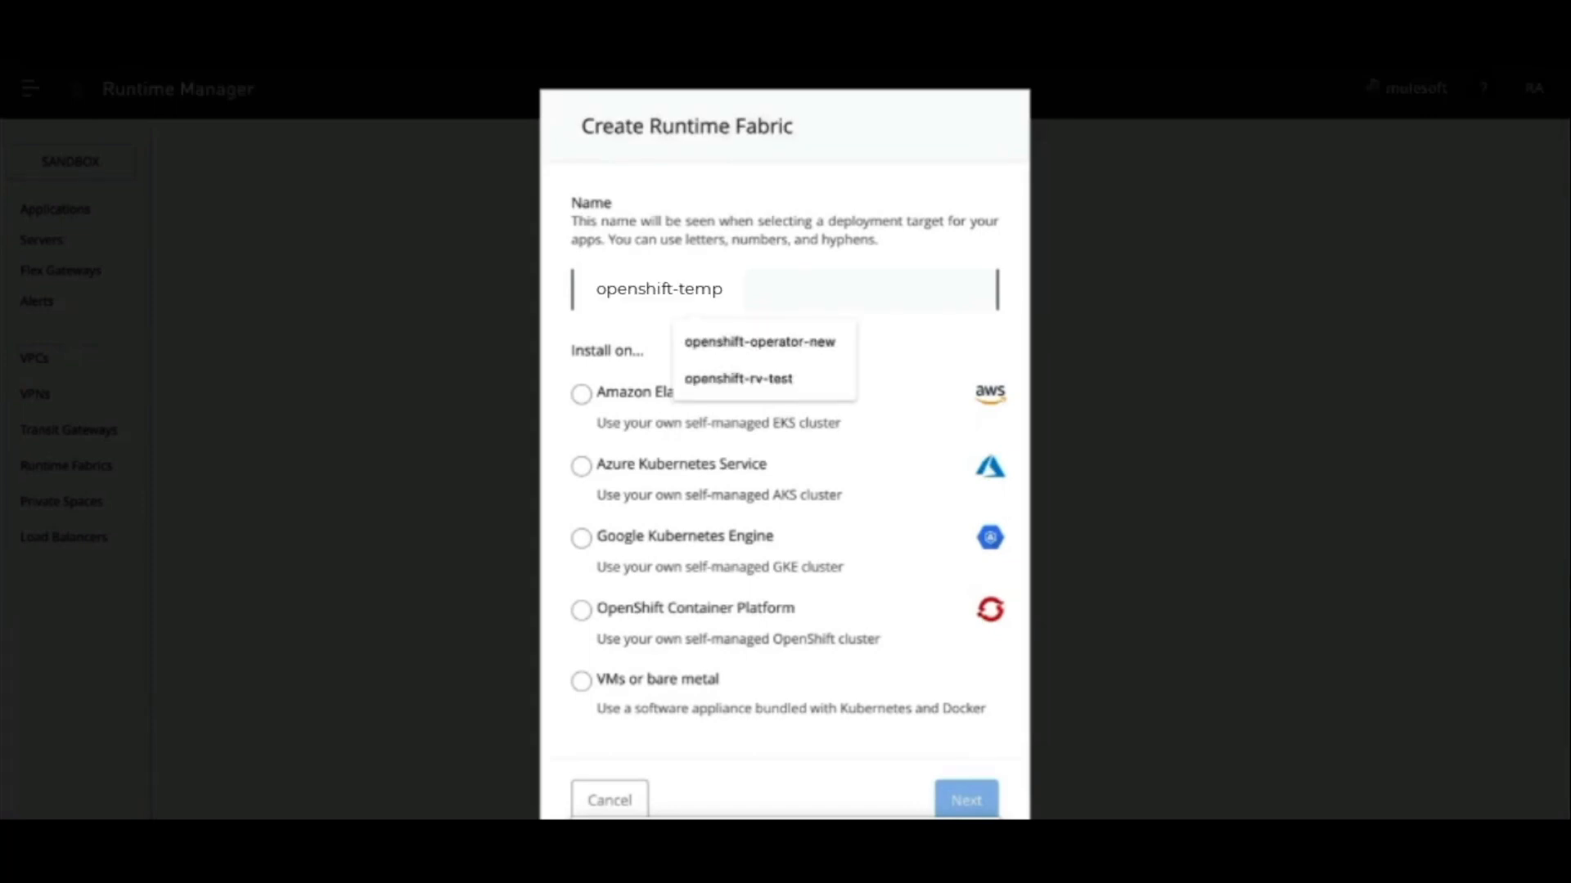
left_click(581, 610)
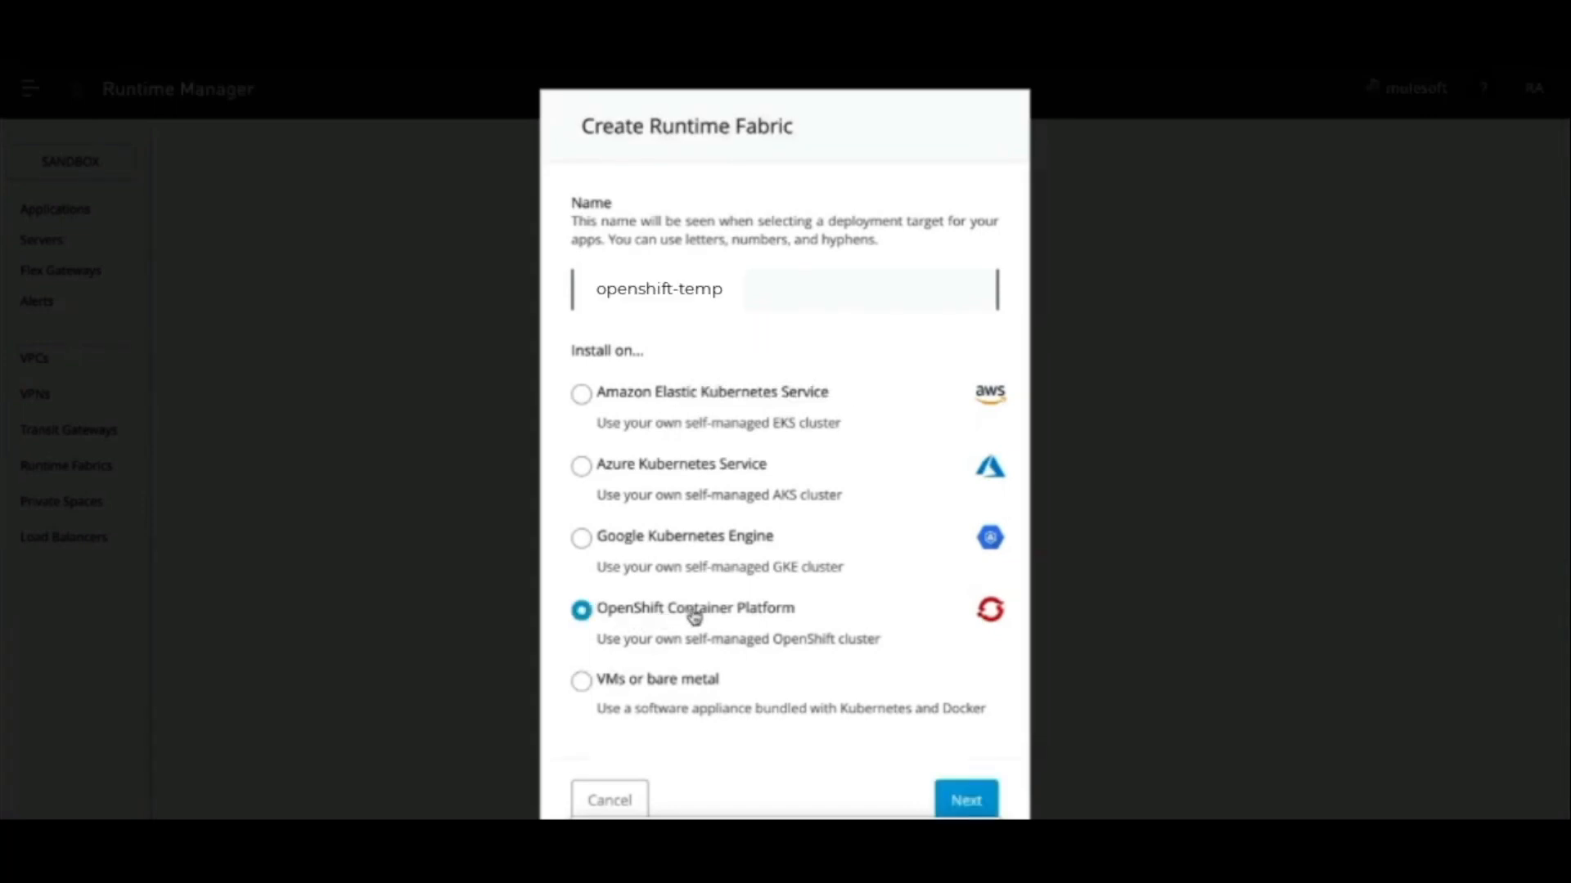
left_click(963, 799)
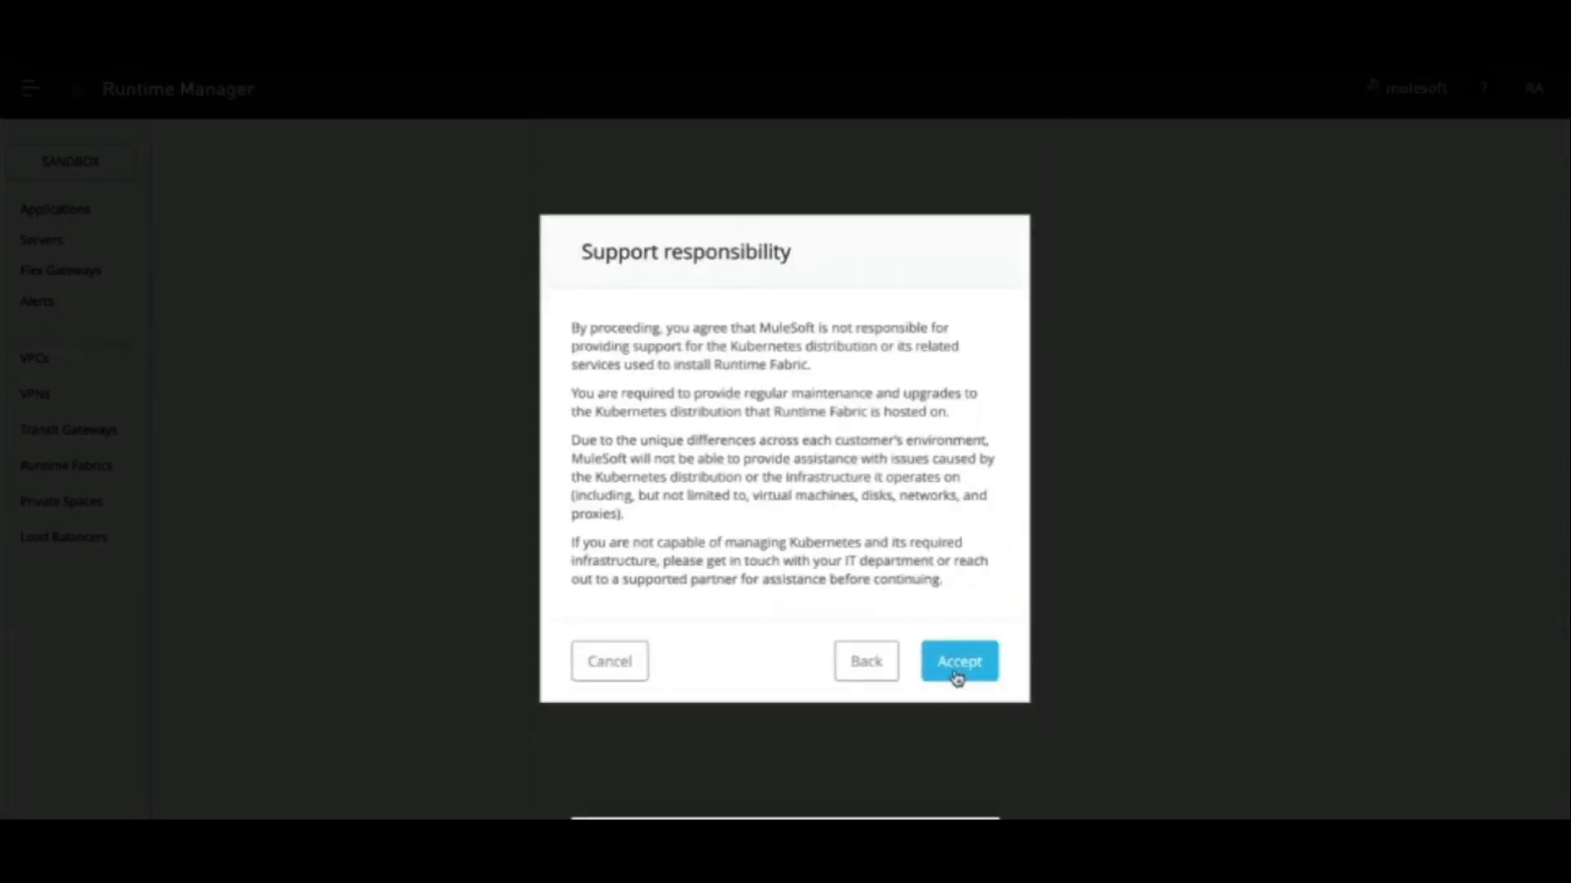
left_click(956, 661)
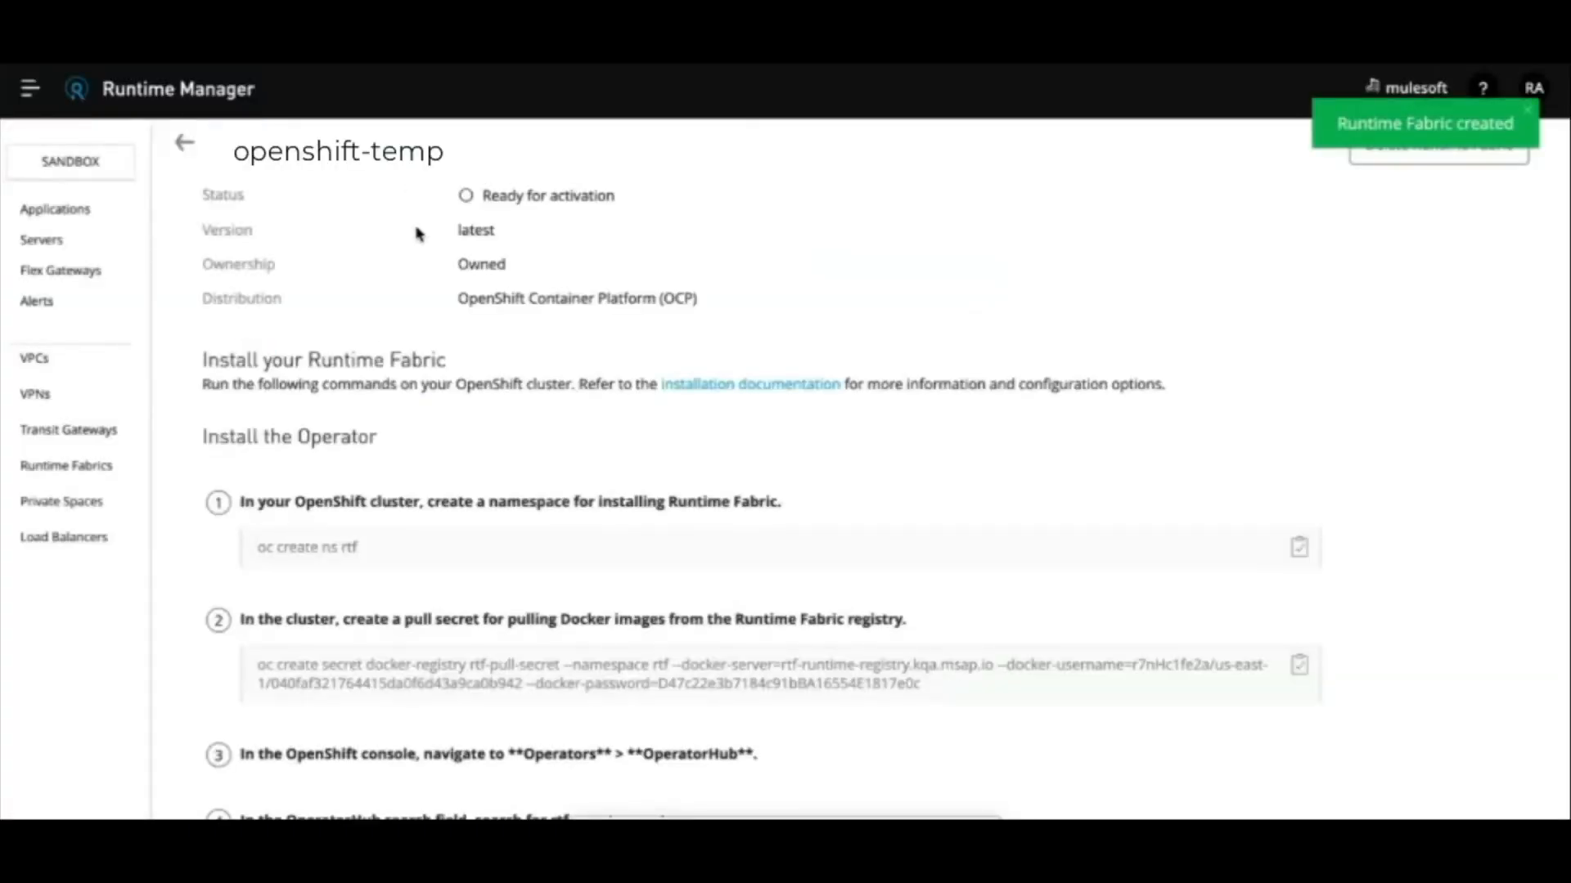
mouse_move(308, 201)
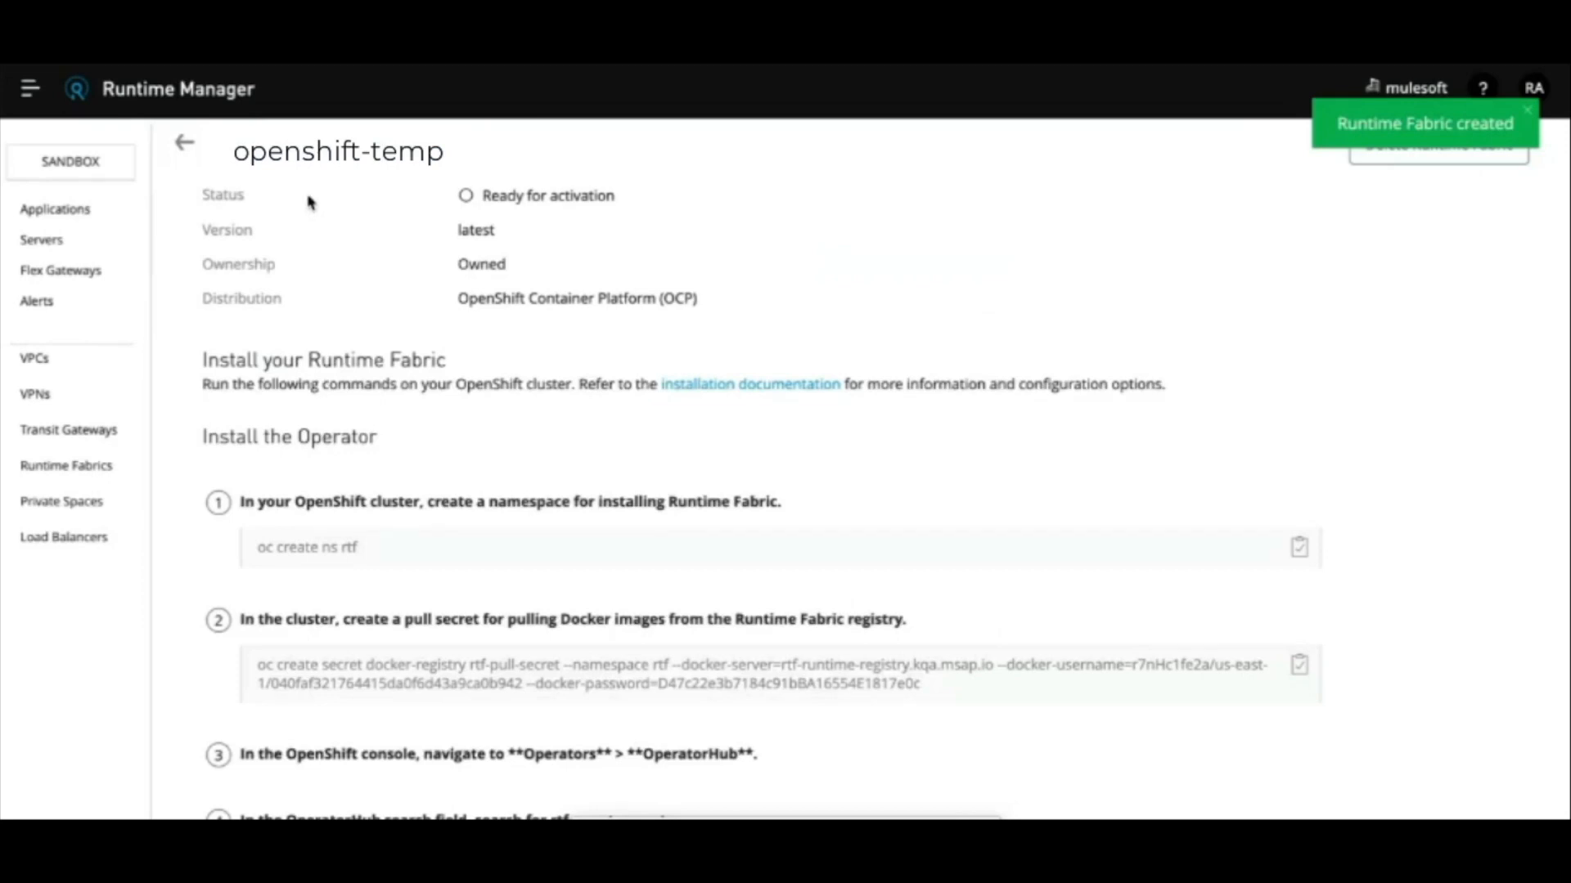
double_click(548, 195)
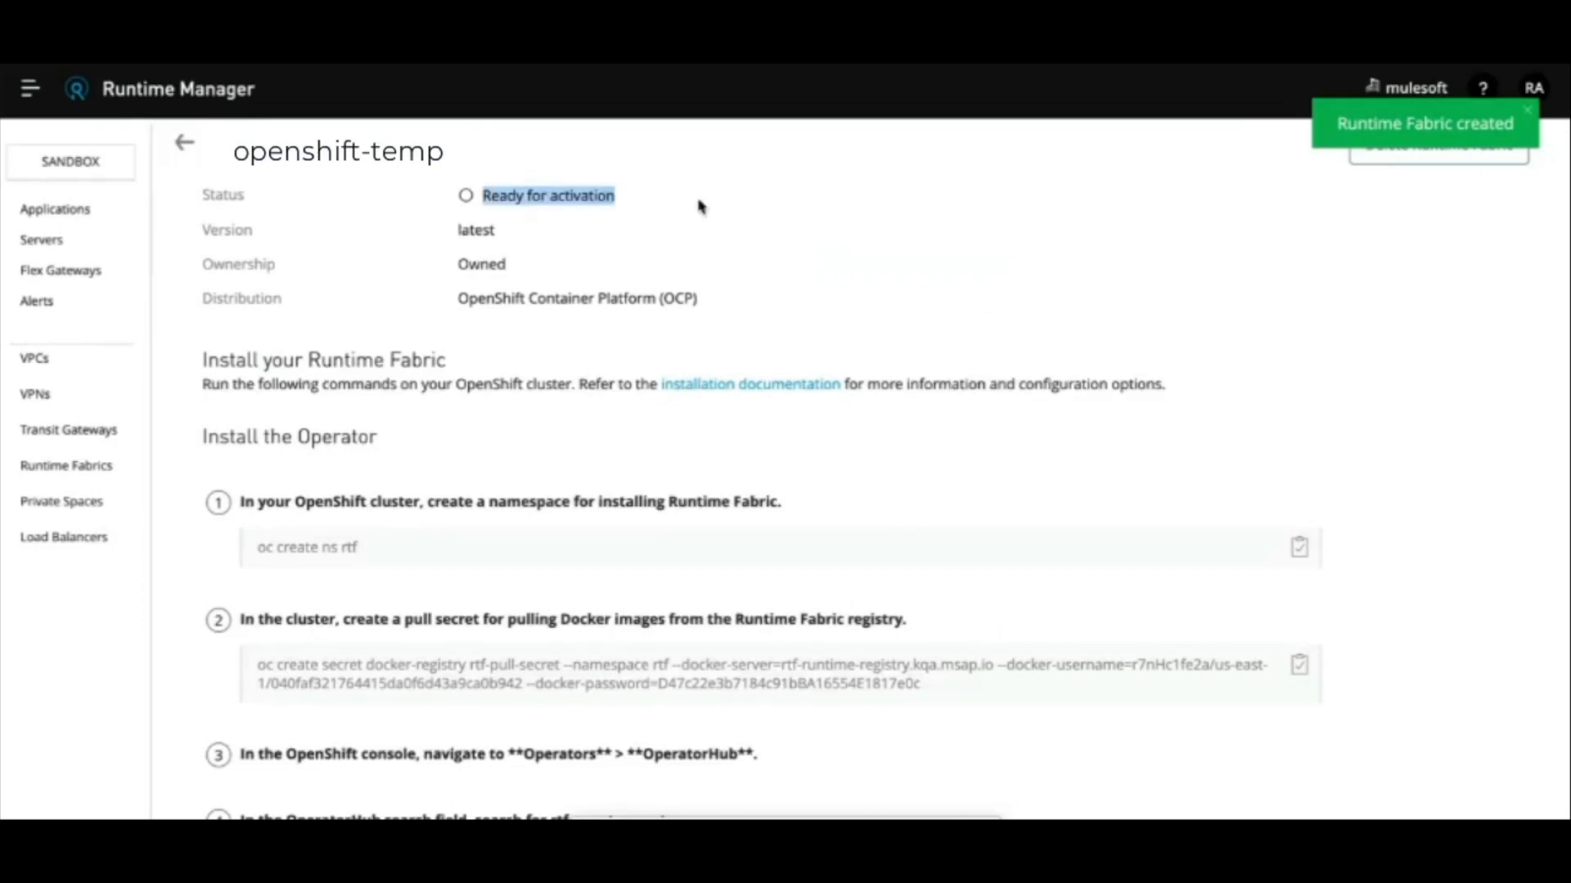
mouse_move(854, 280)
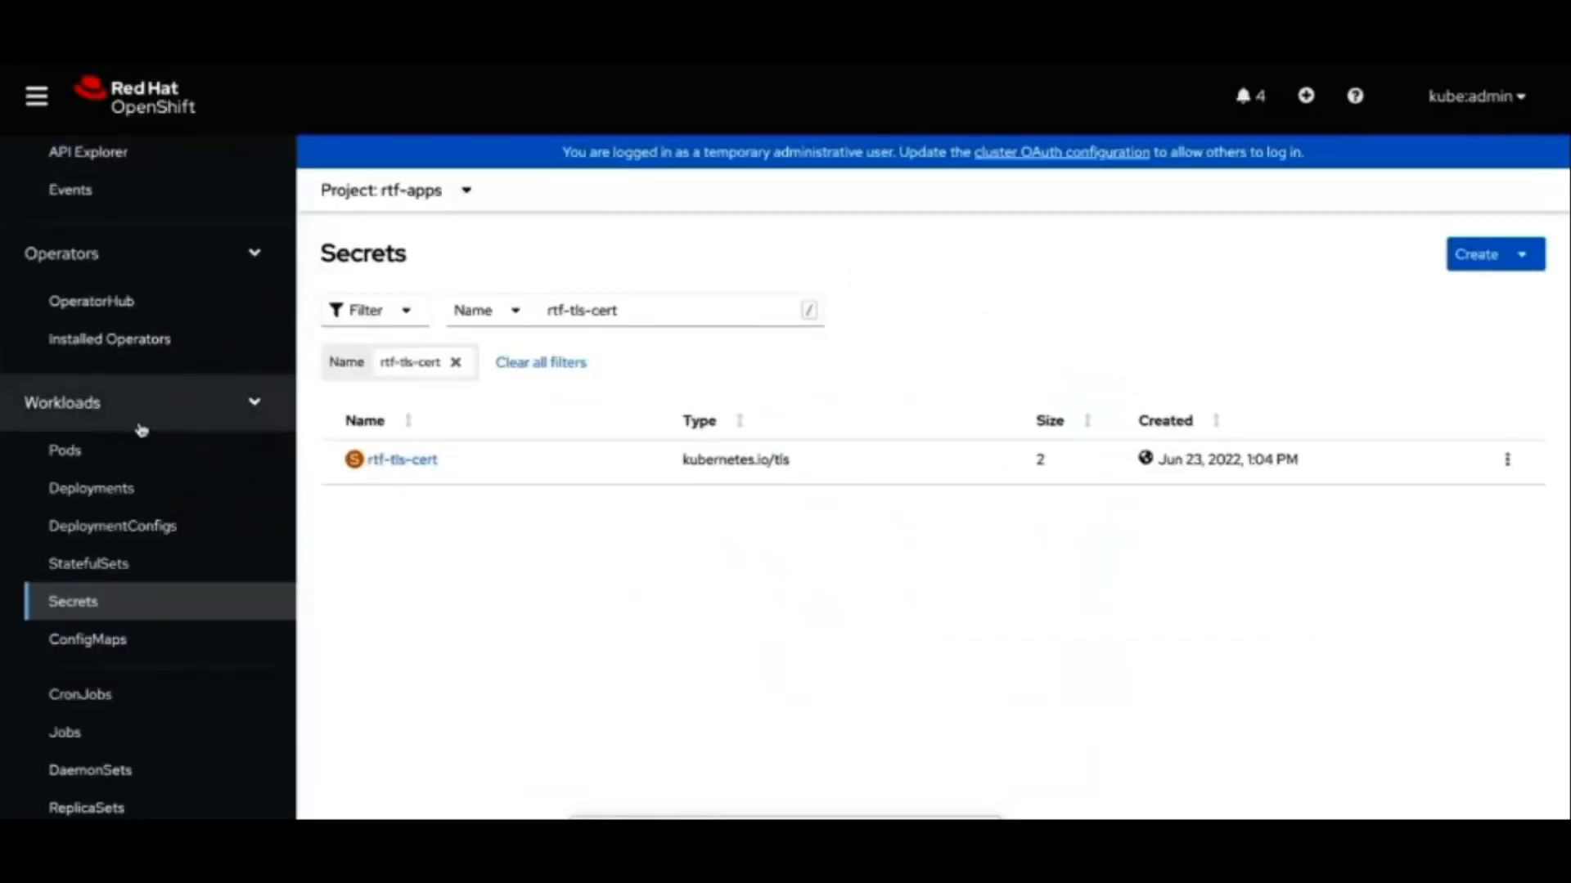
mouse_move(149, 410)
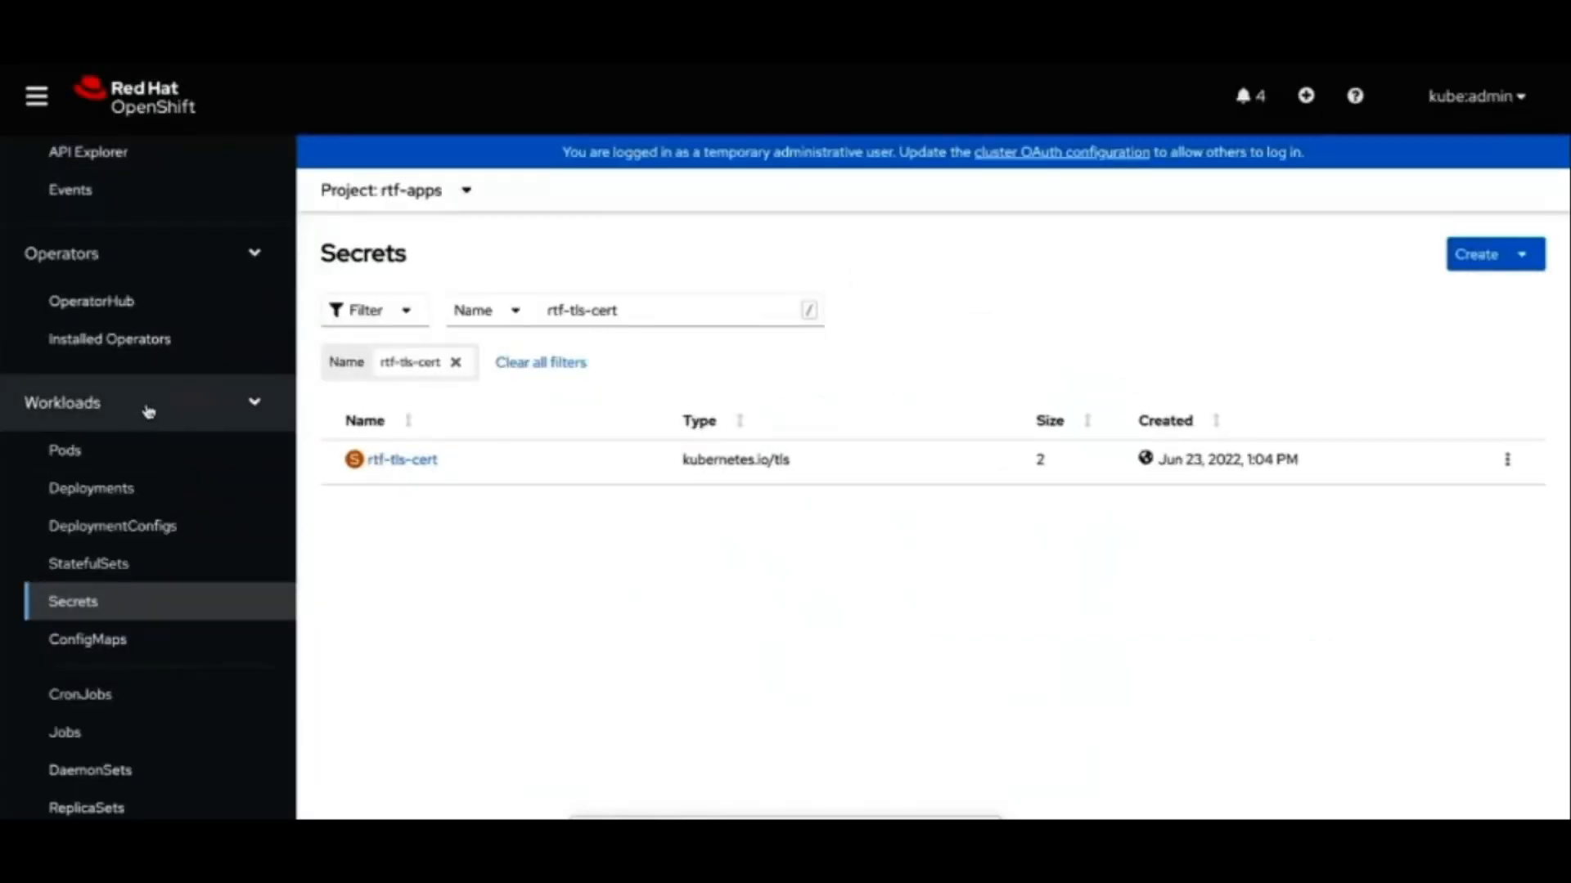
Step: Search OperatorHub for rtf and open the MuleSoft rtf-agent-operator details
left_click(91, 300)
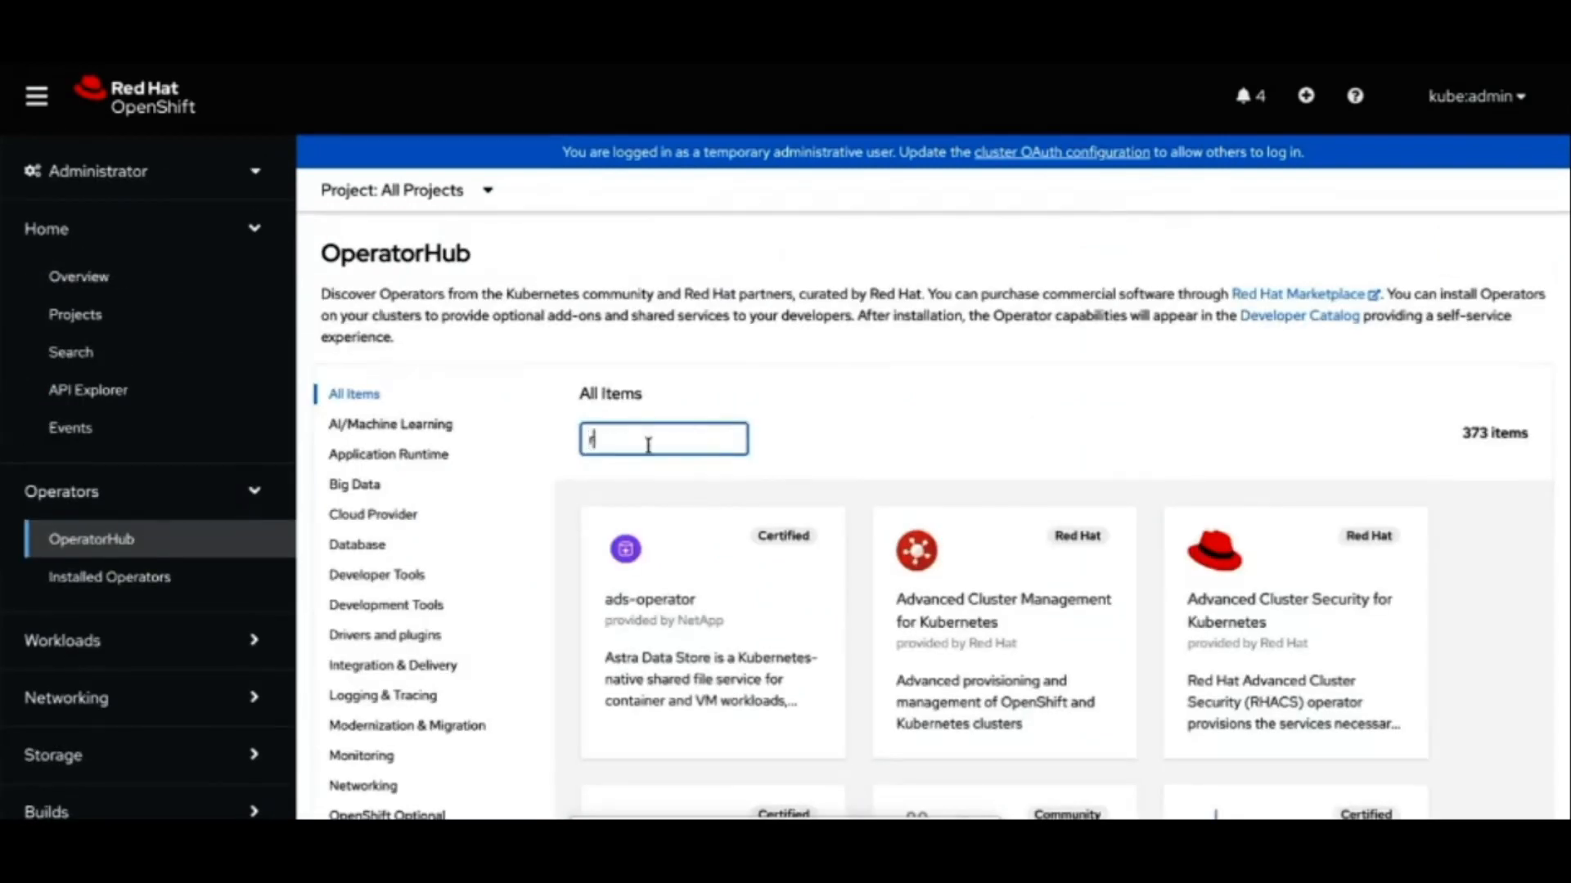
type("td")
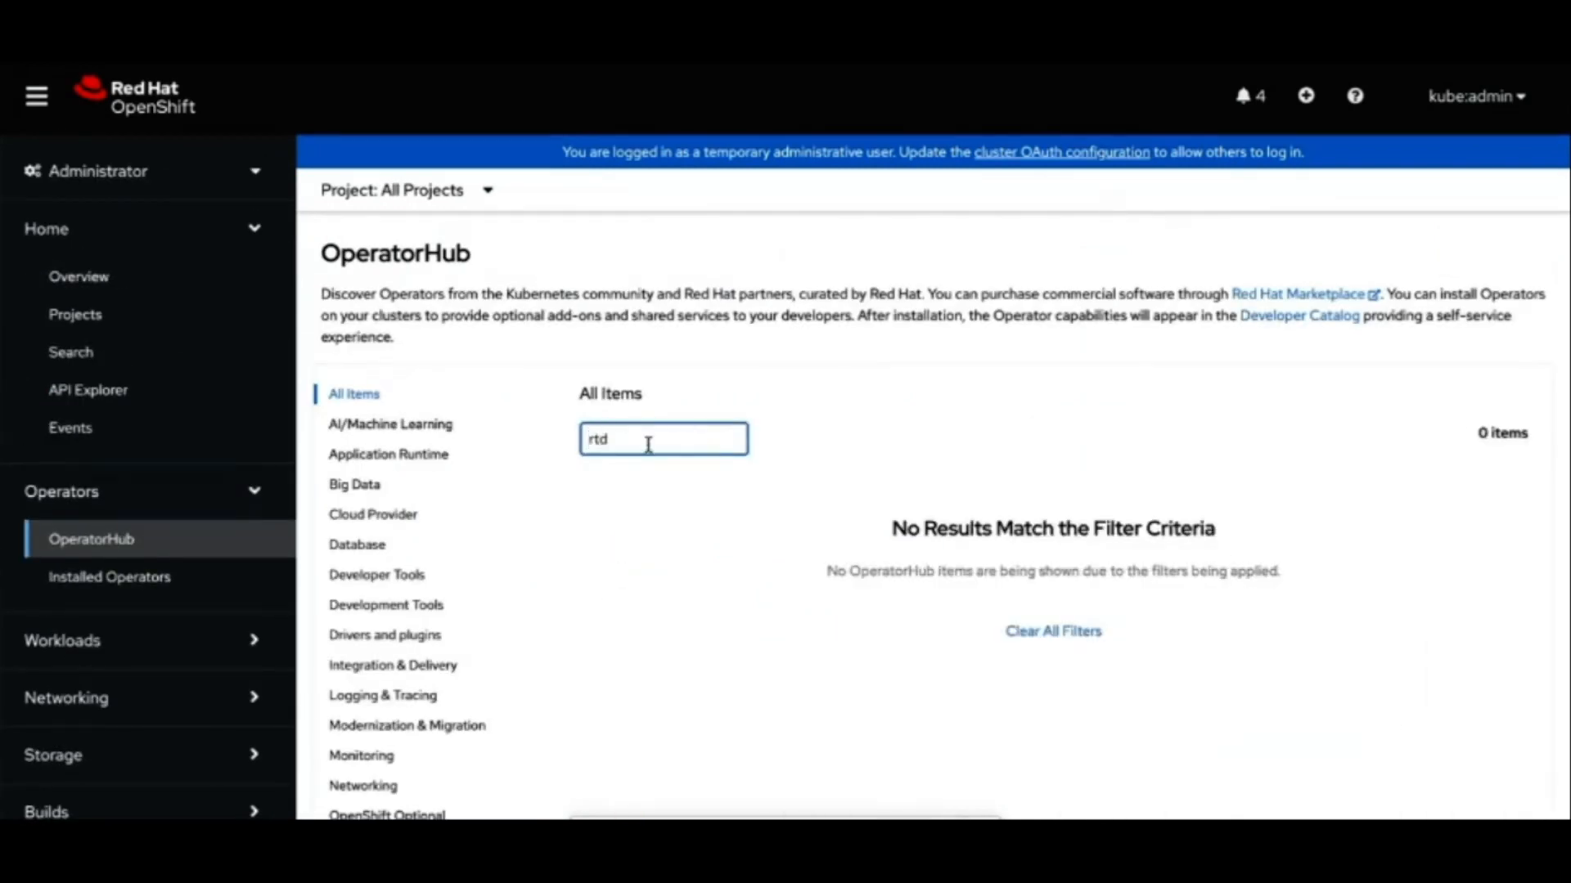
type("f")
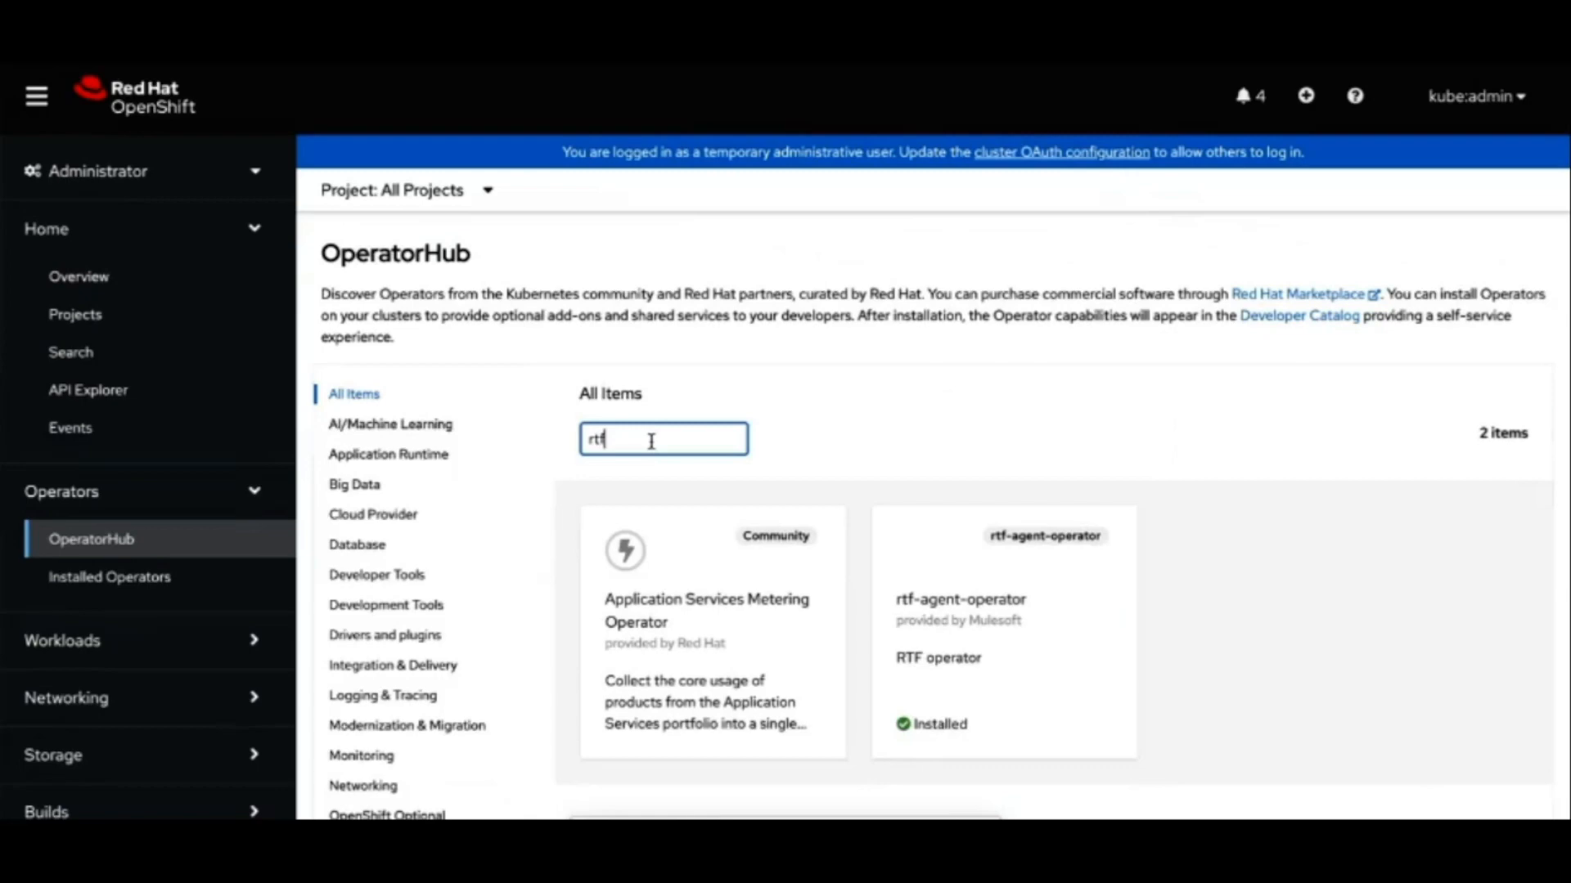
left_click(1001, 631)
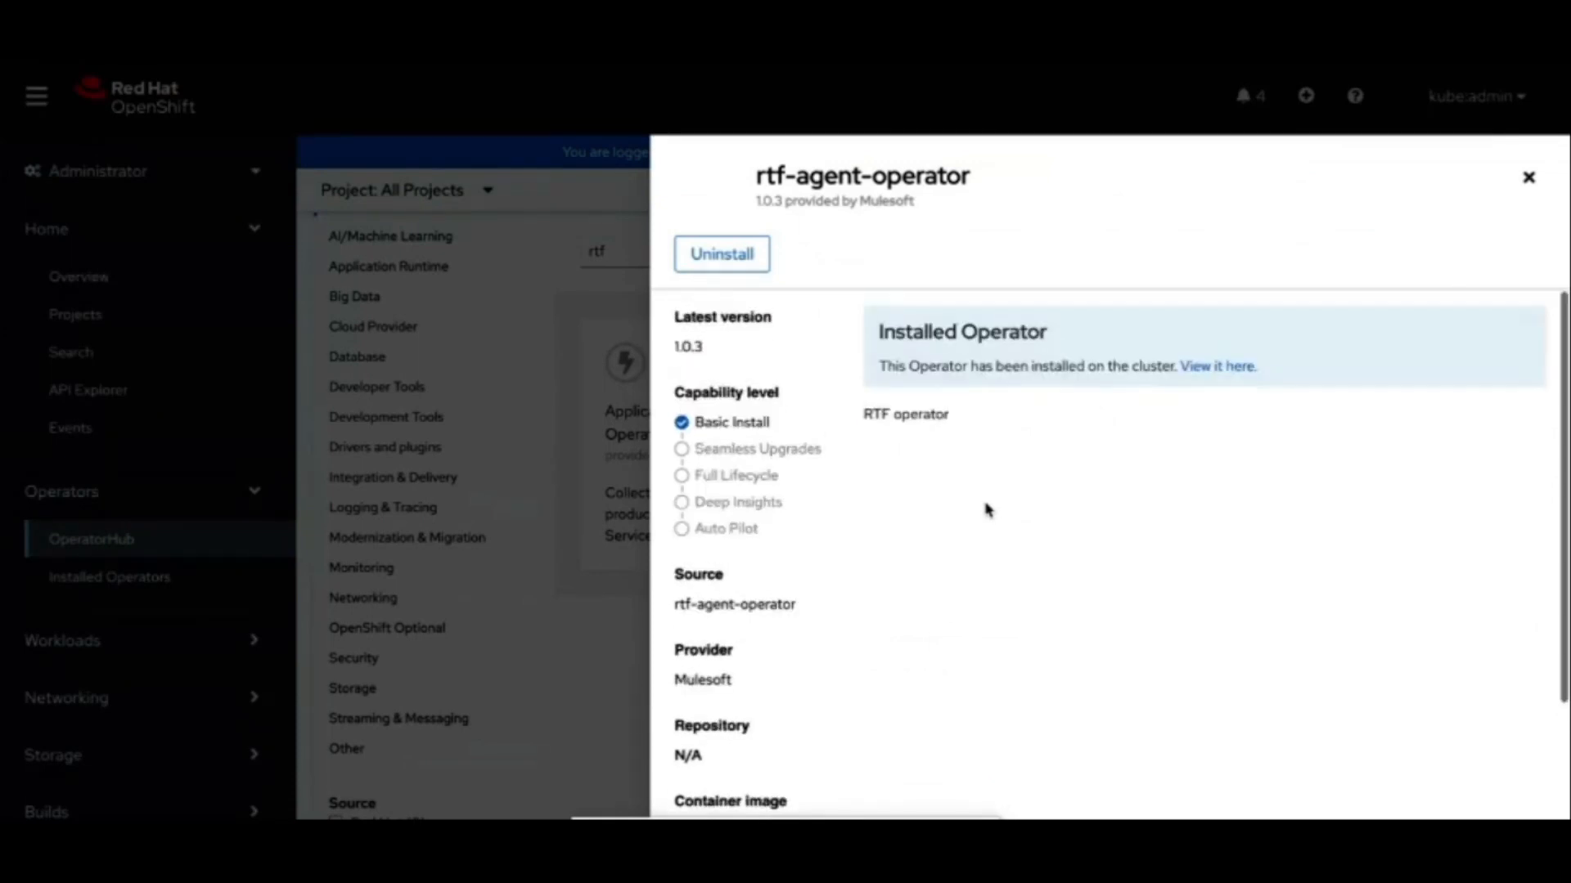
Step: Review the operator's details and YAML, then show its empty RTFAgent operand list
scroll("down", 3)
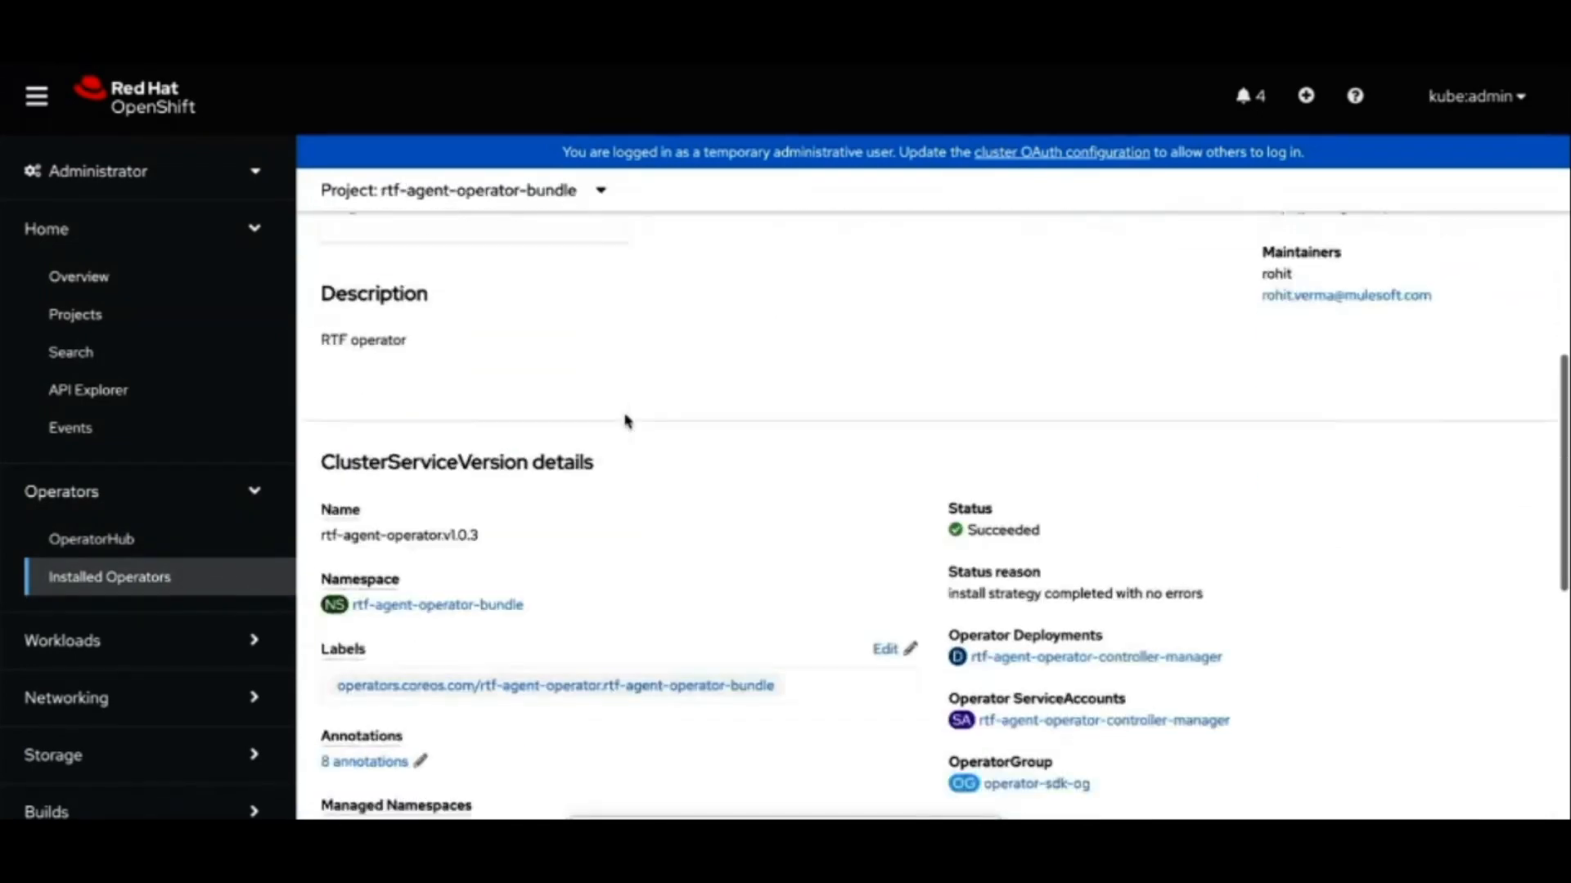
scroll("up", 3)
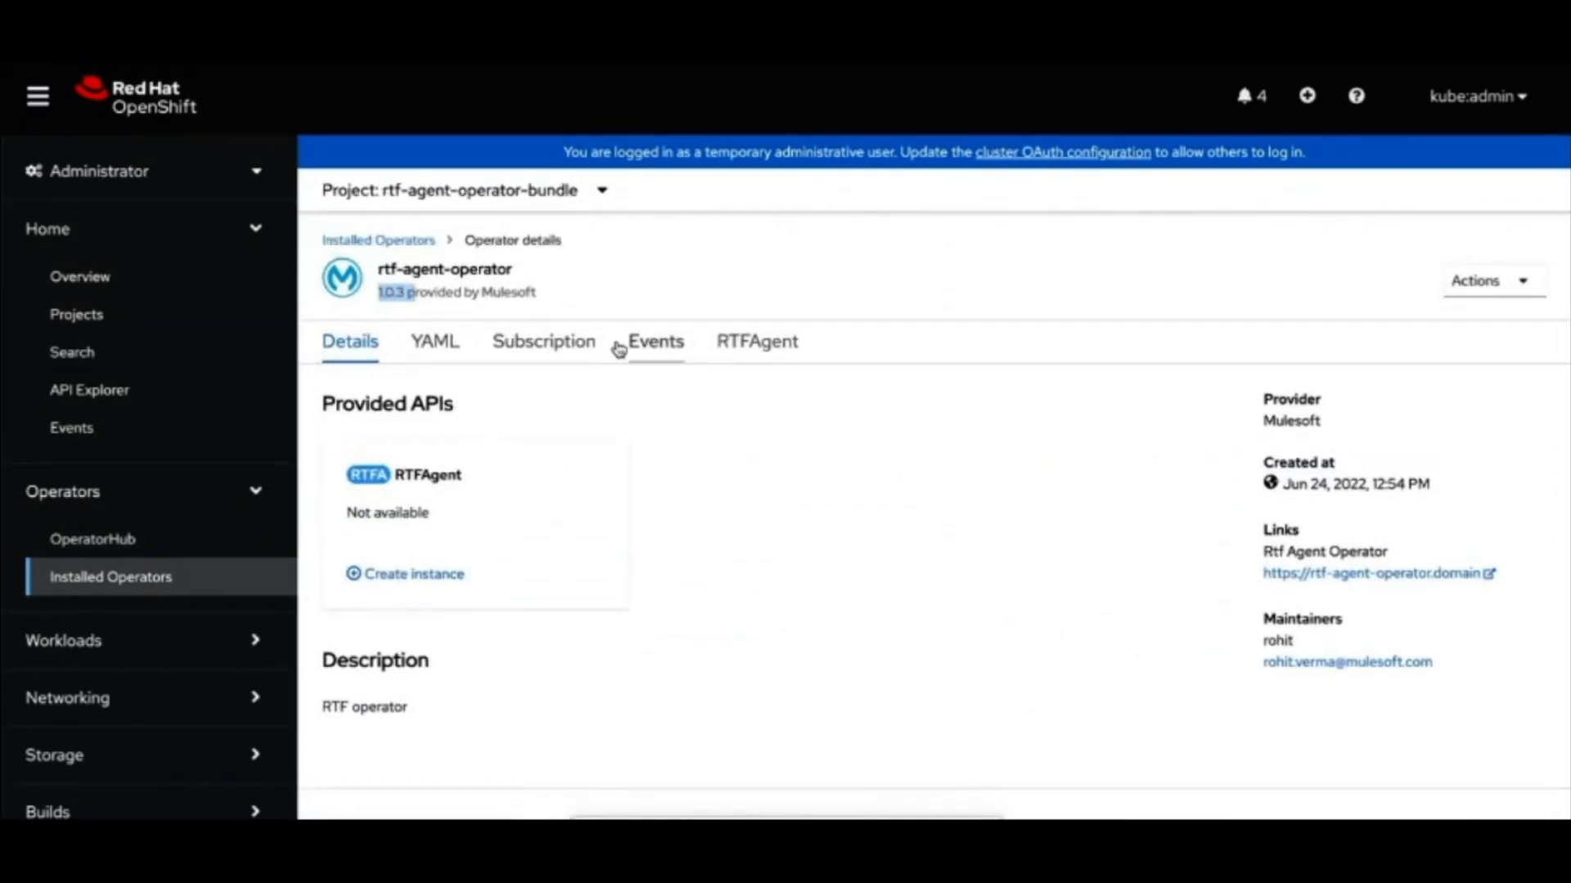
left_click(434, 342)
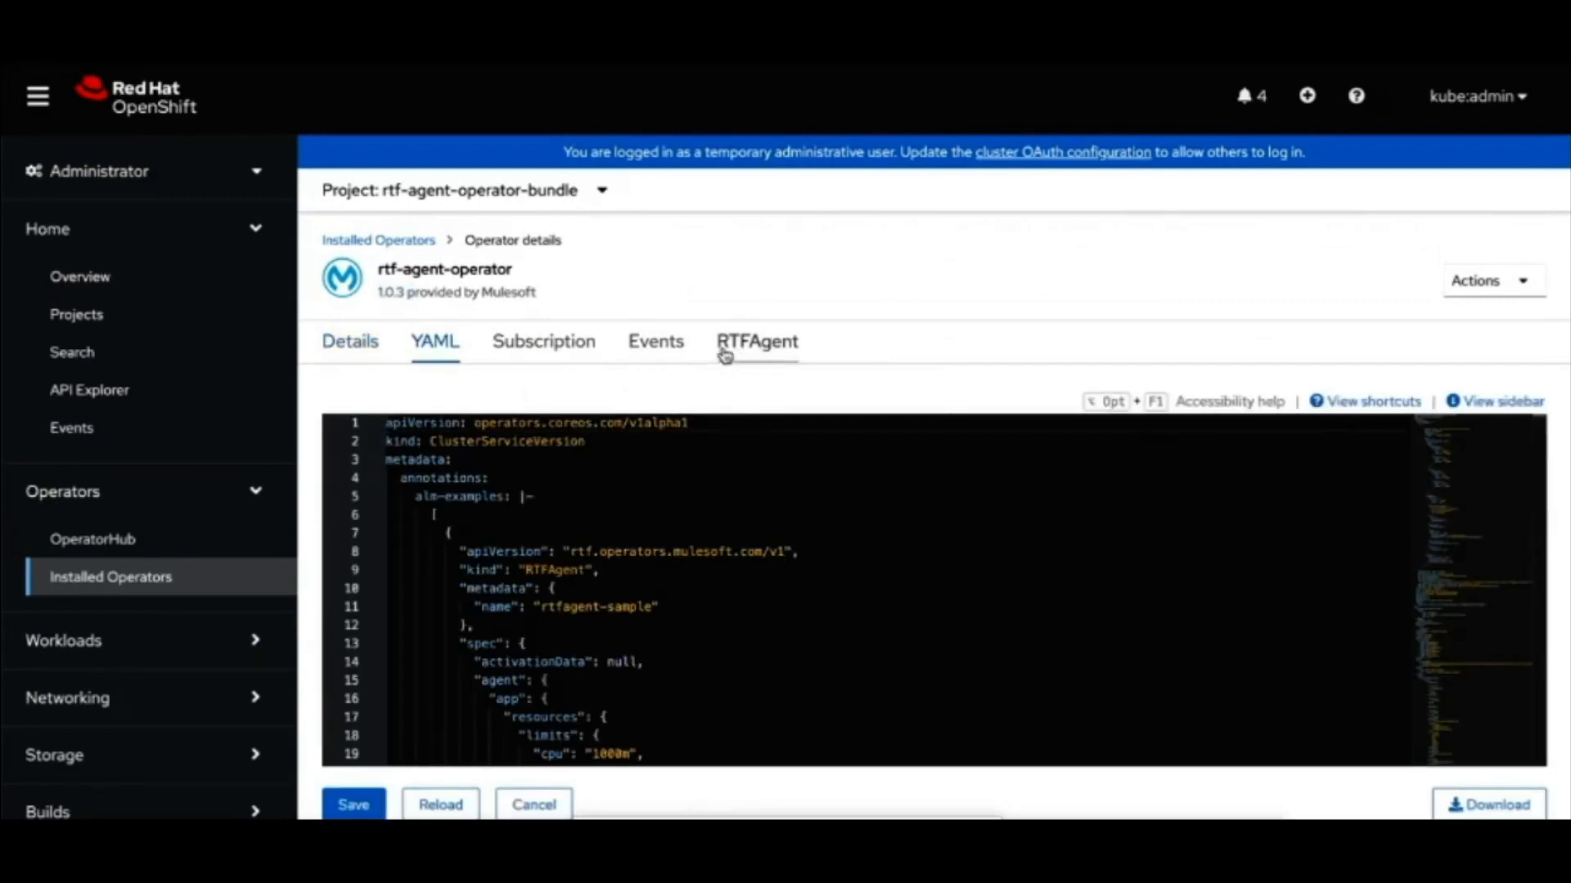
left_click(758, 341)
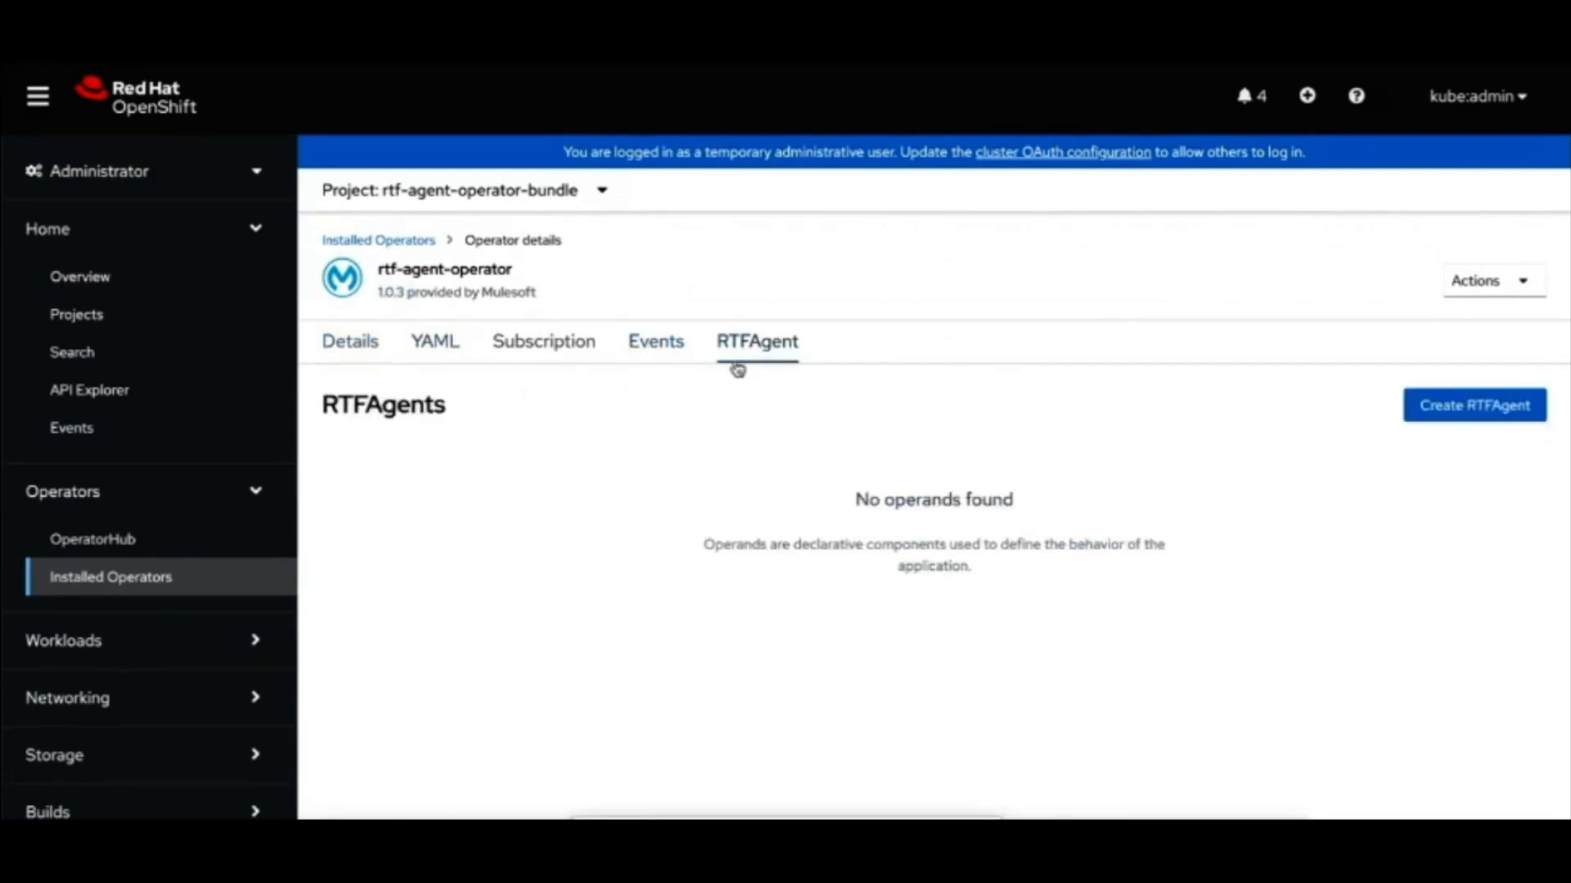
mouse_move(711, 384)
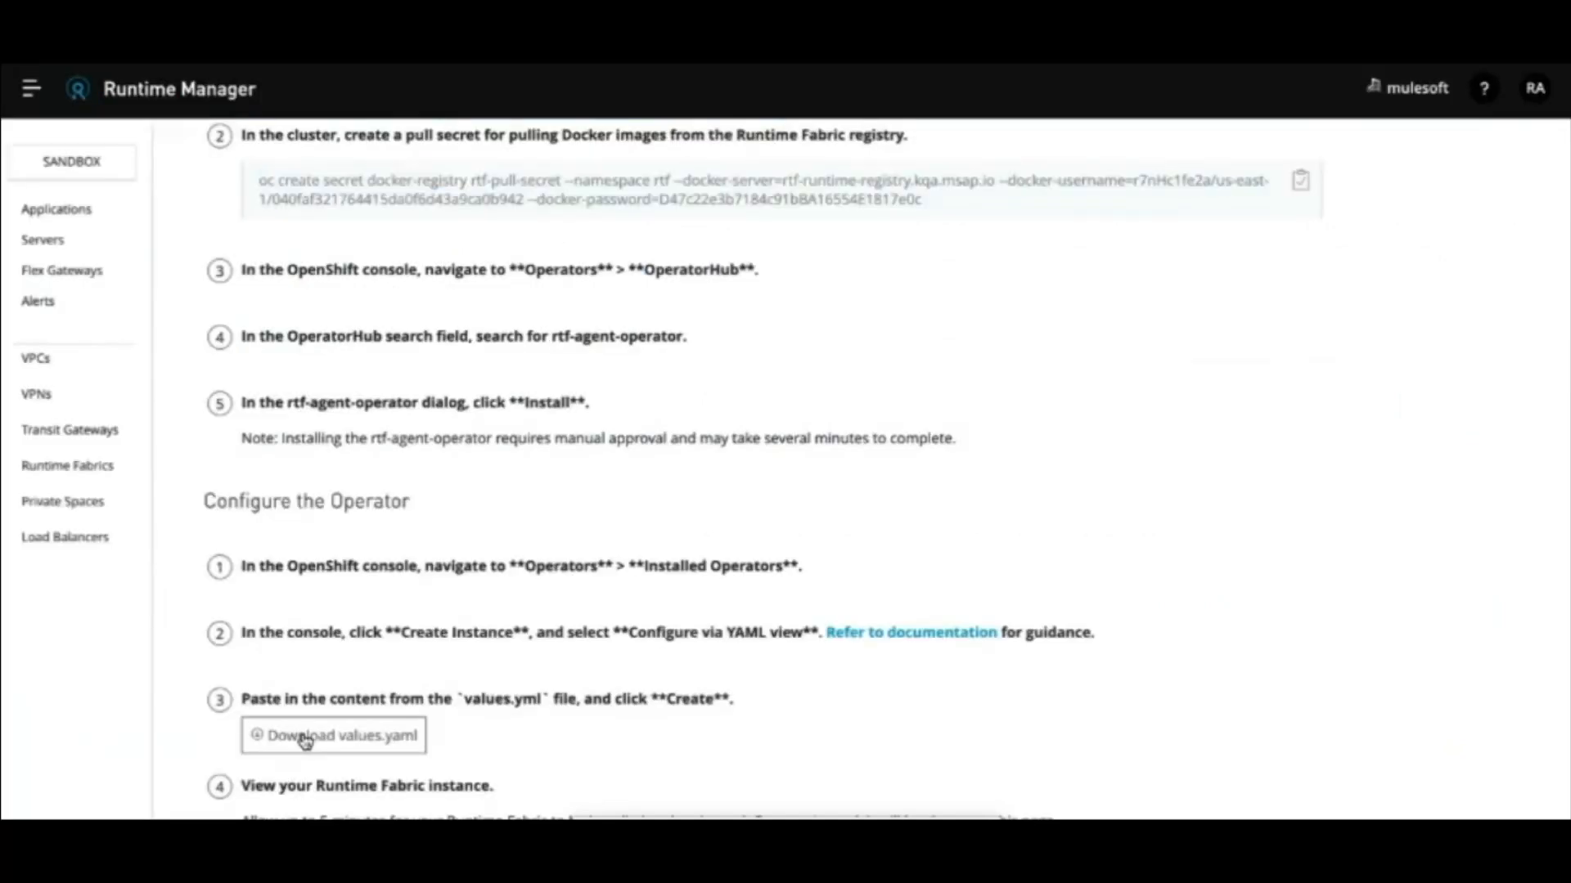
Step: Download values.yaml and create the runtime-fabric RTFAgent from its YAML definition
left_click(334, 735)
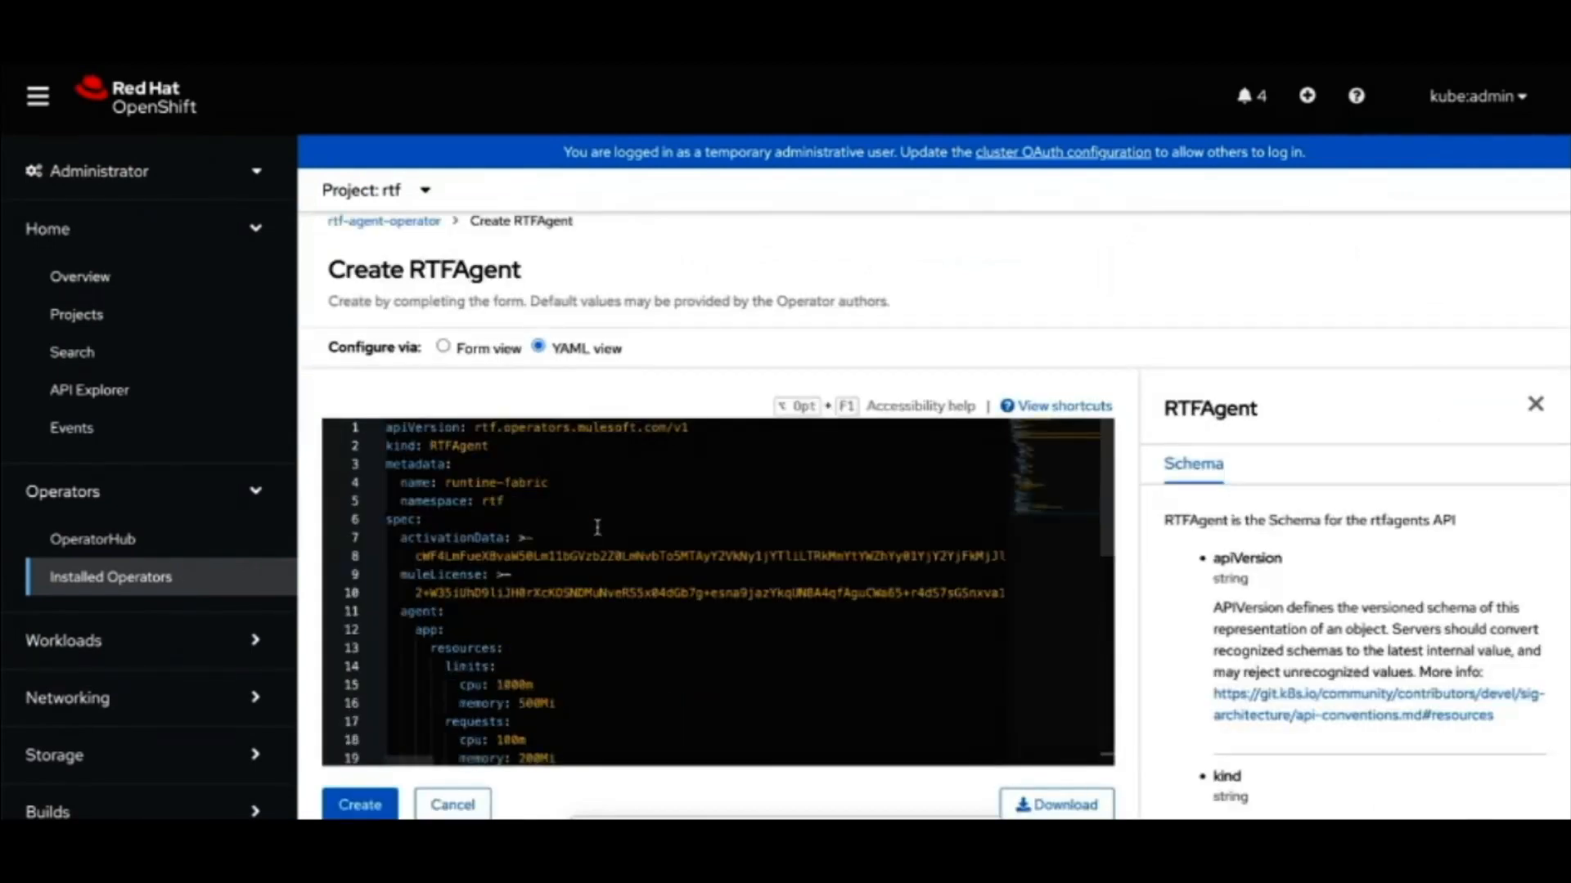
left_click(358, 805)
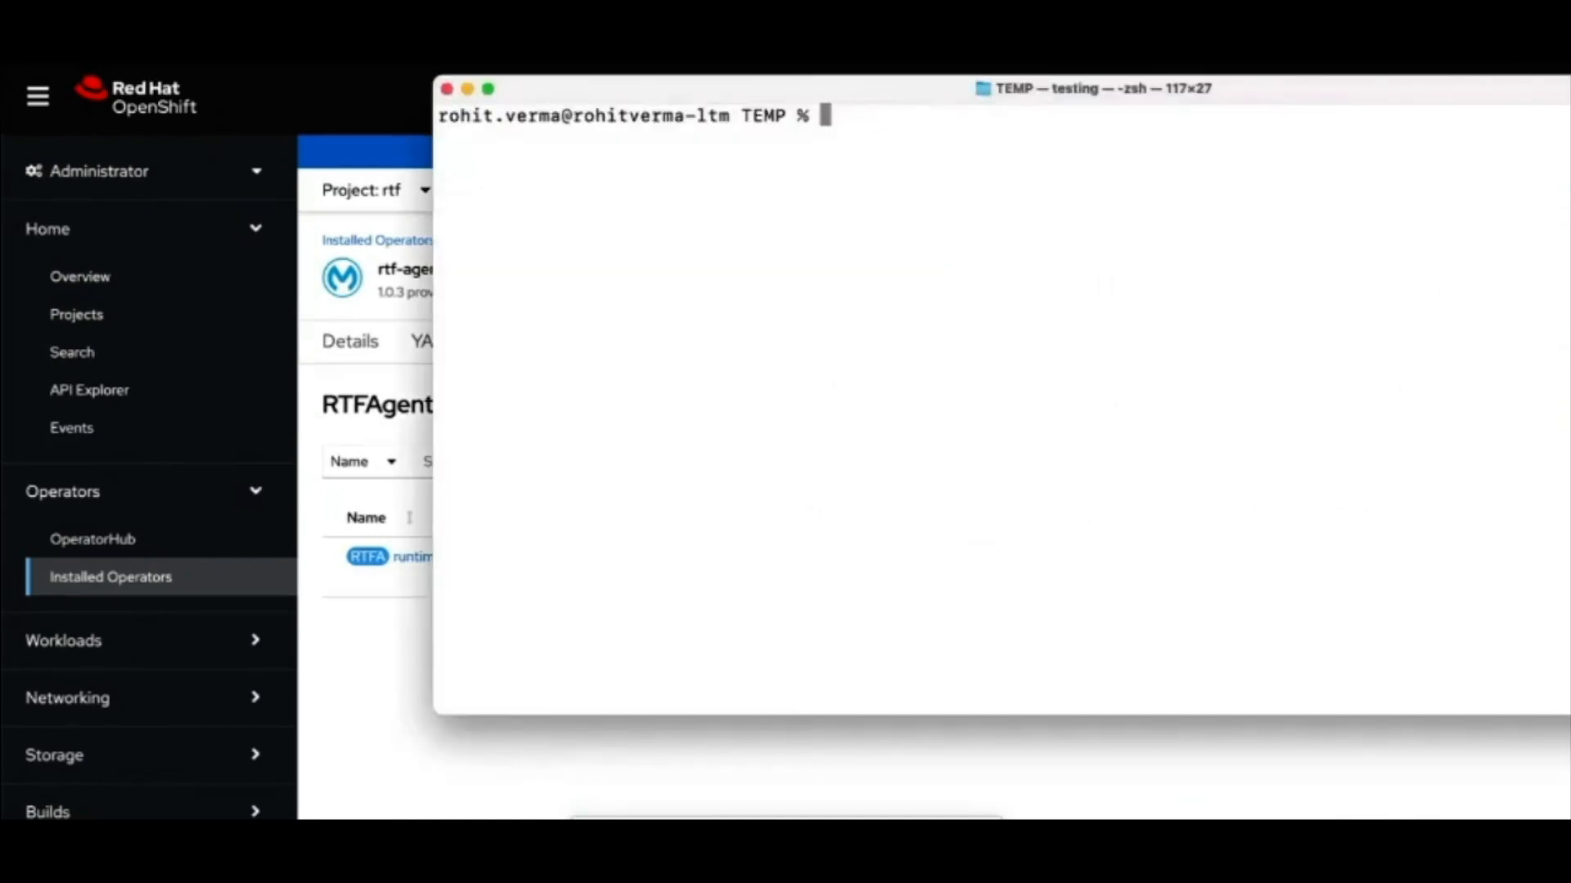
Step: Check rtf pods, apply the example-rtf-ingress YAML, and list ingresses in rtf
type("kubectl get pods -n rtf")
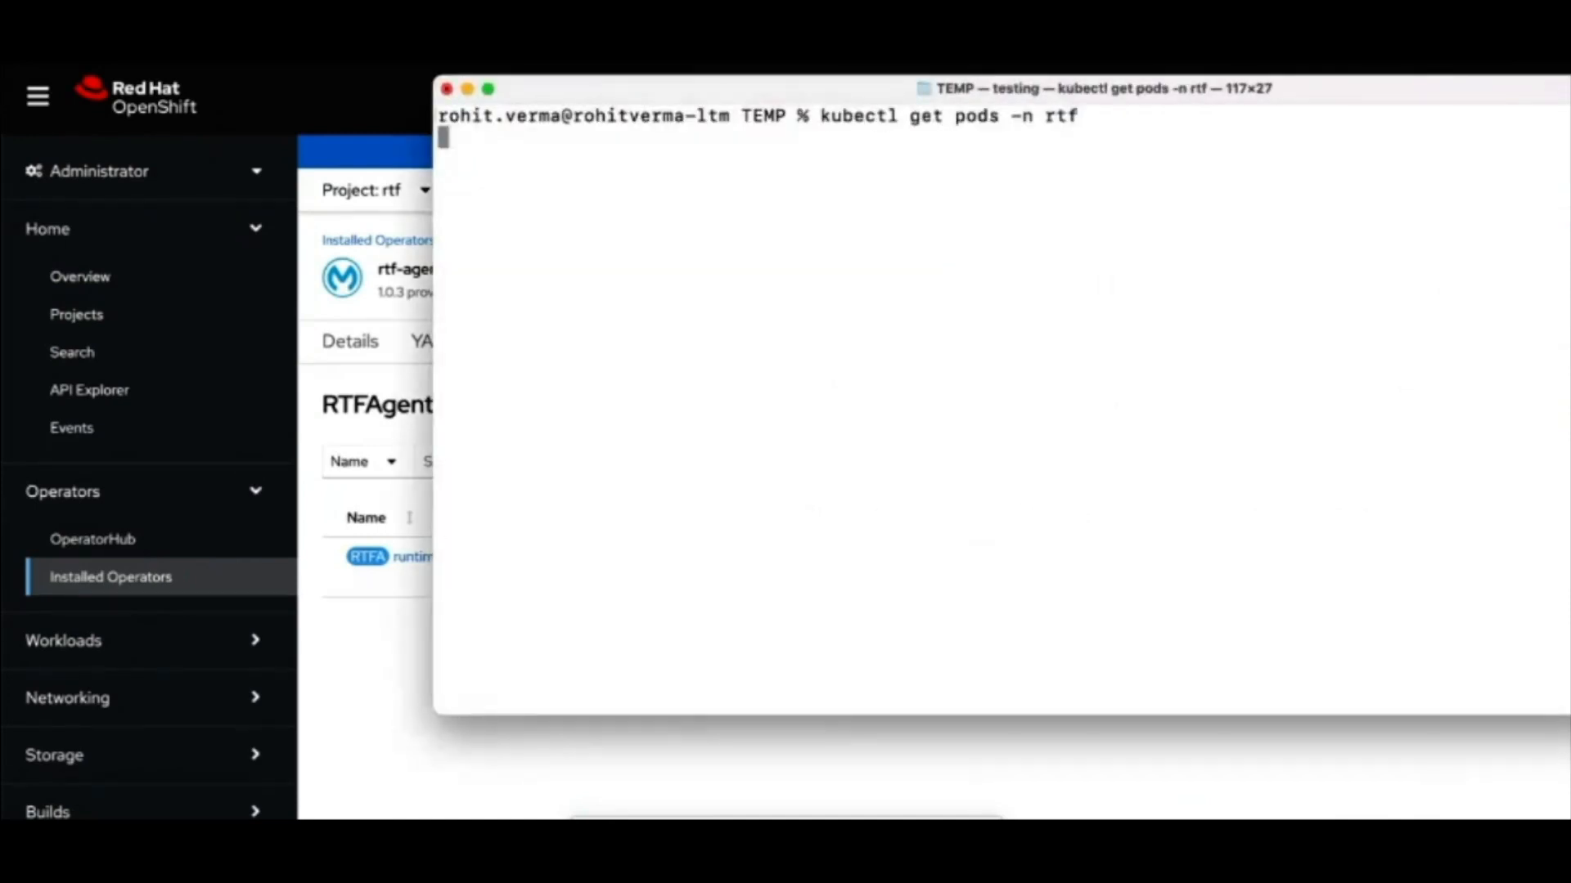
type("cat ingressV2FI")
type("kubectl get ingress -")
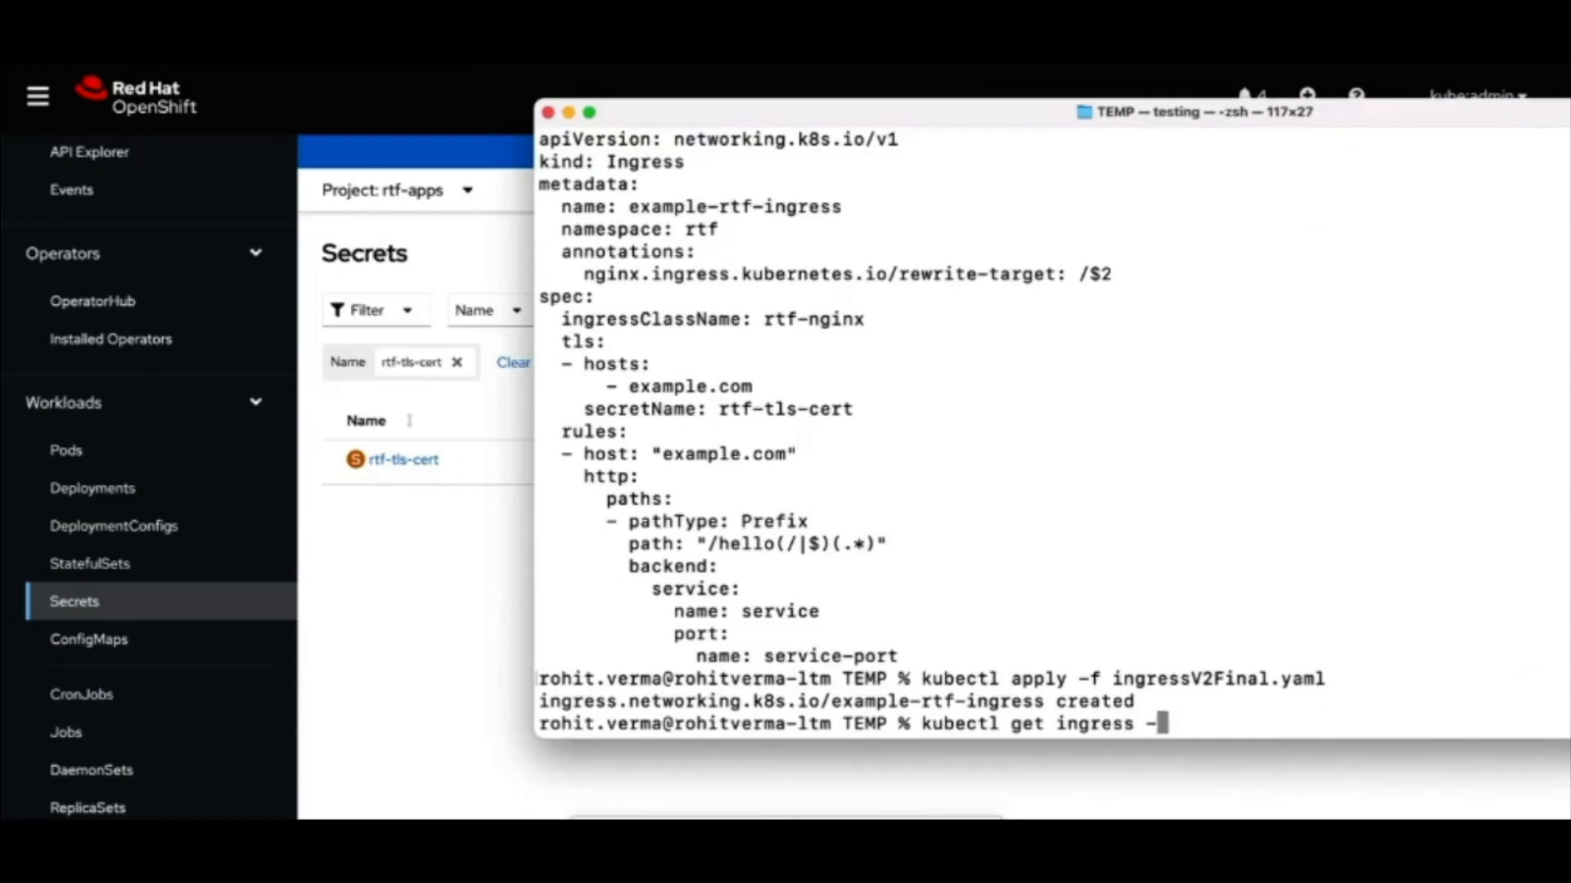
key("Return")
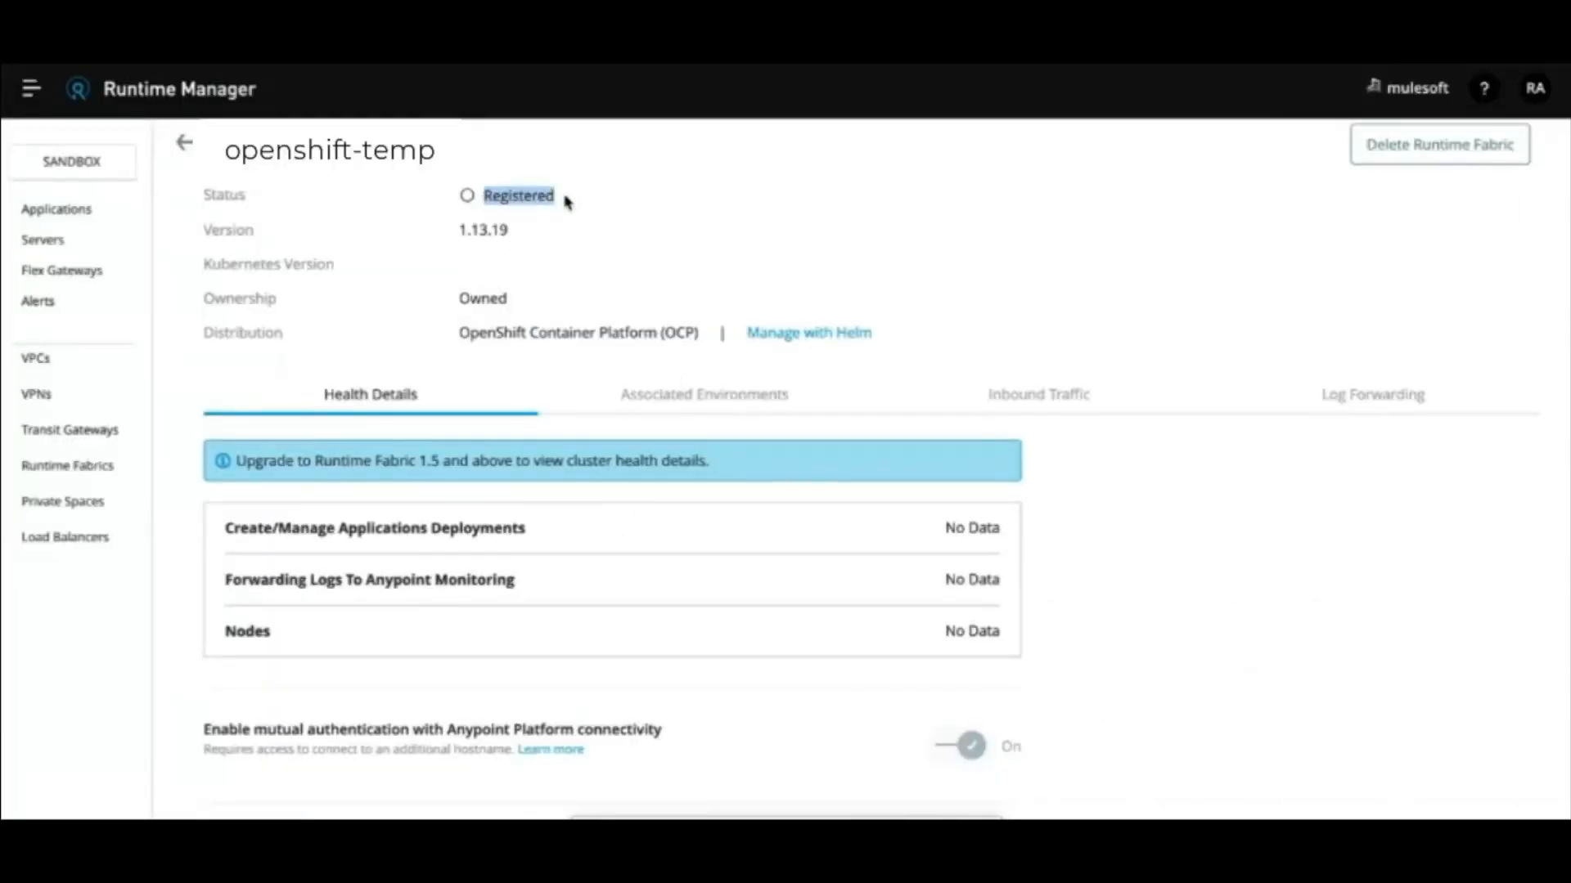
mouse_move(624, 324)
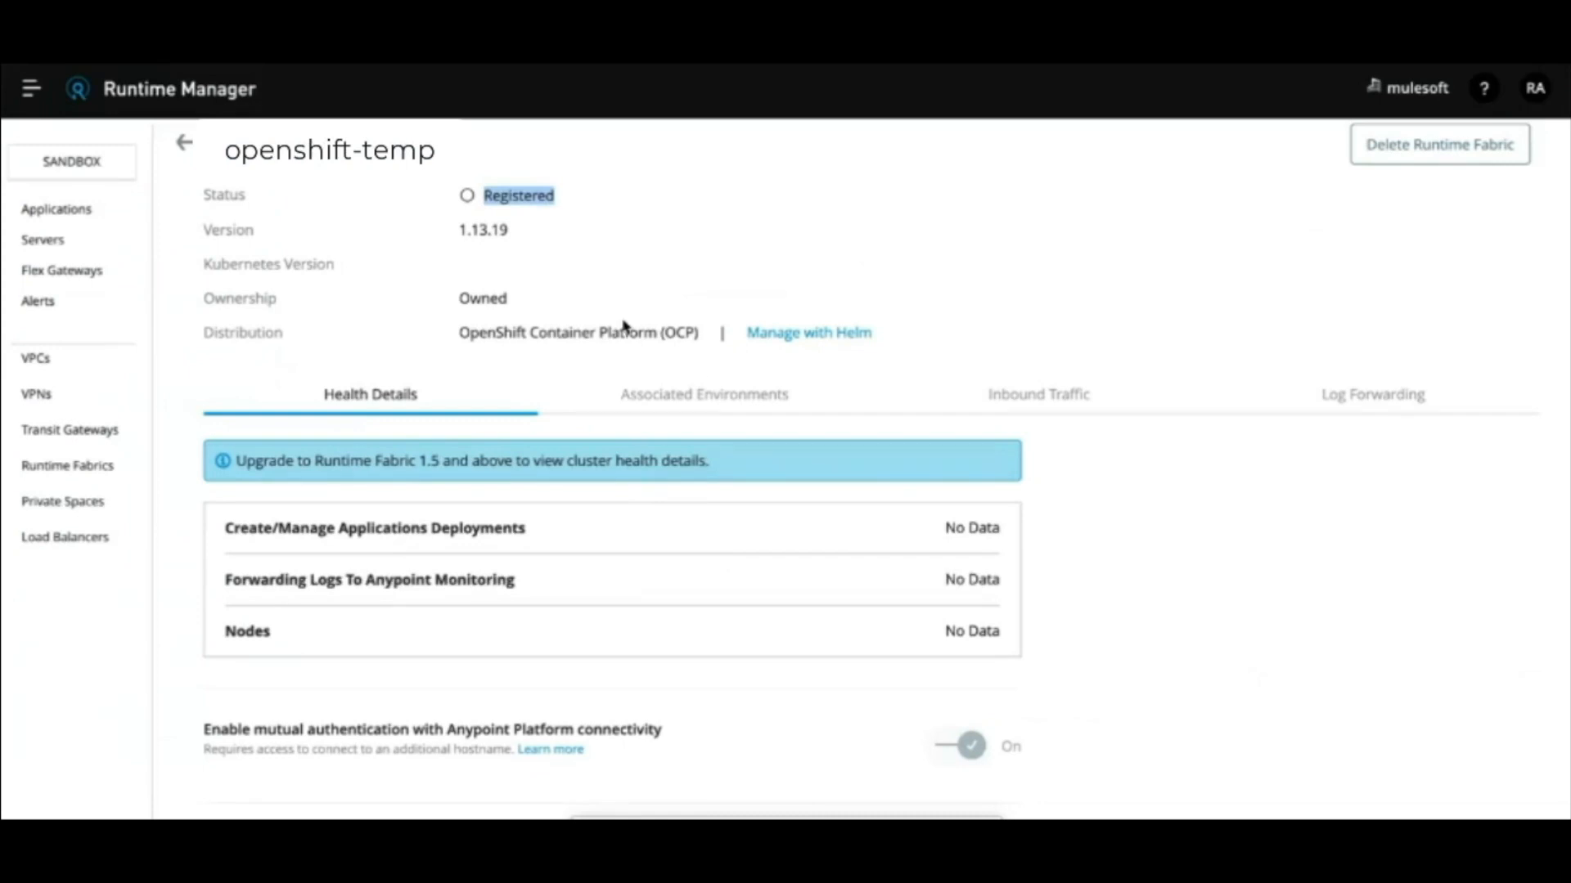
left_click(704, 393)
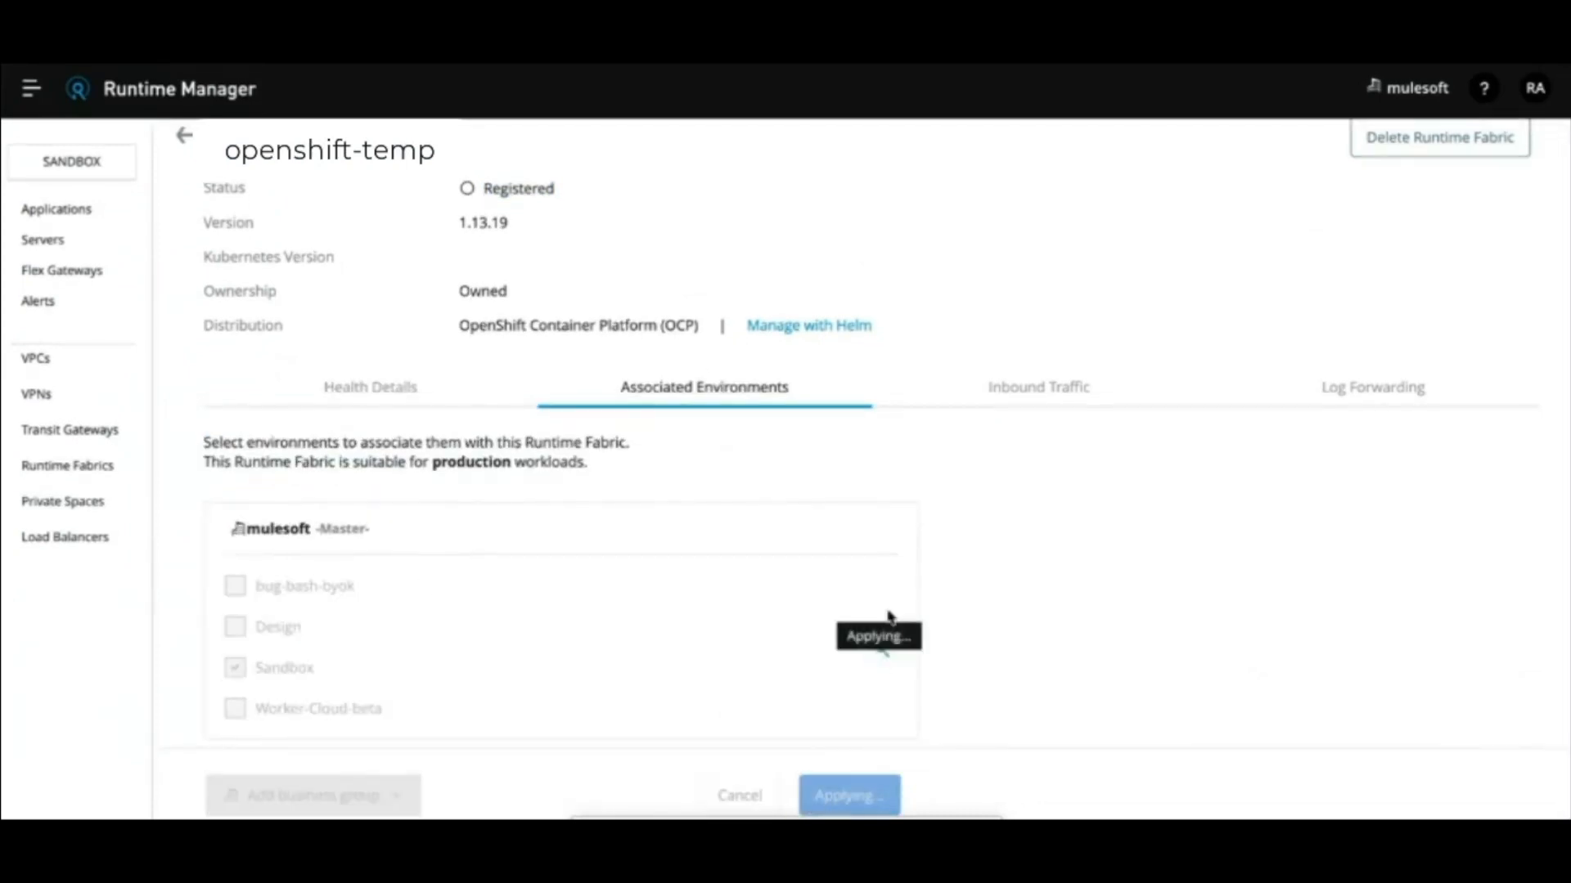
left_click(1038, 387)
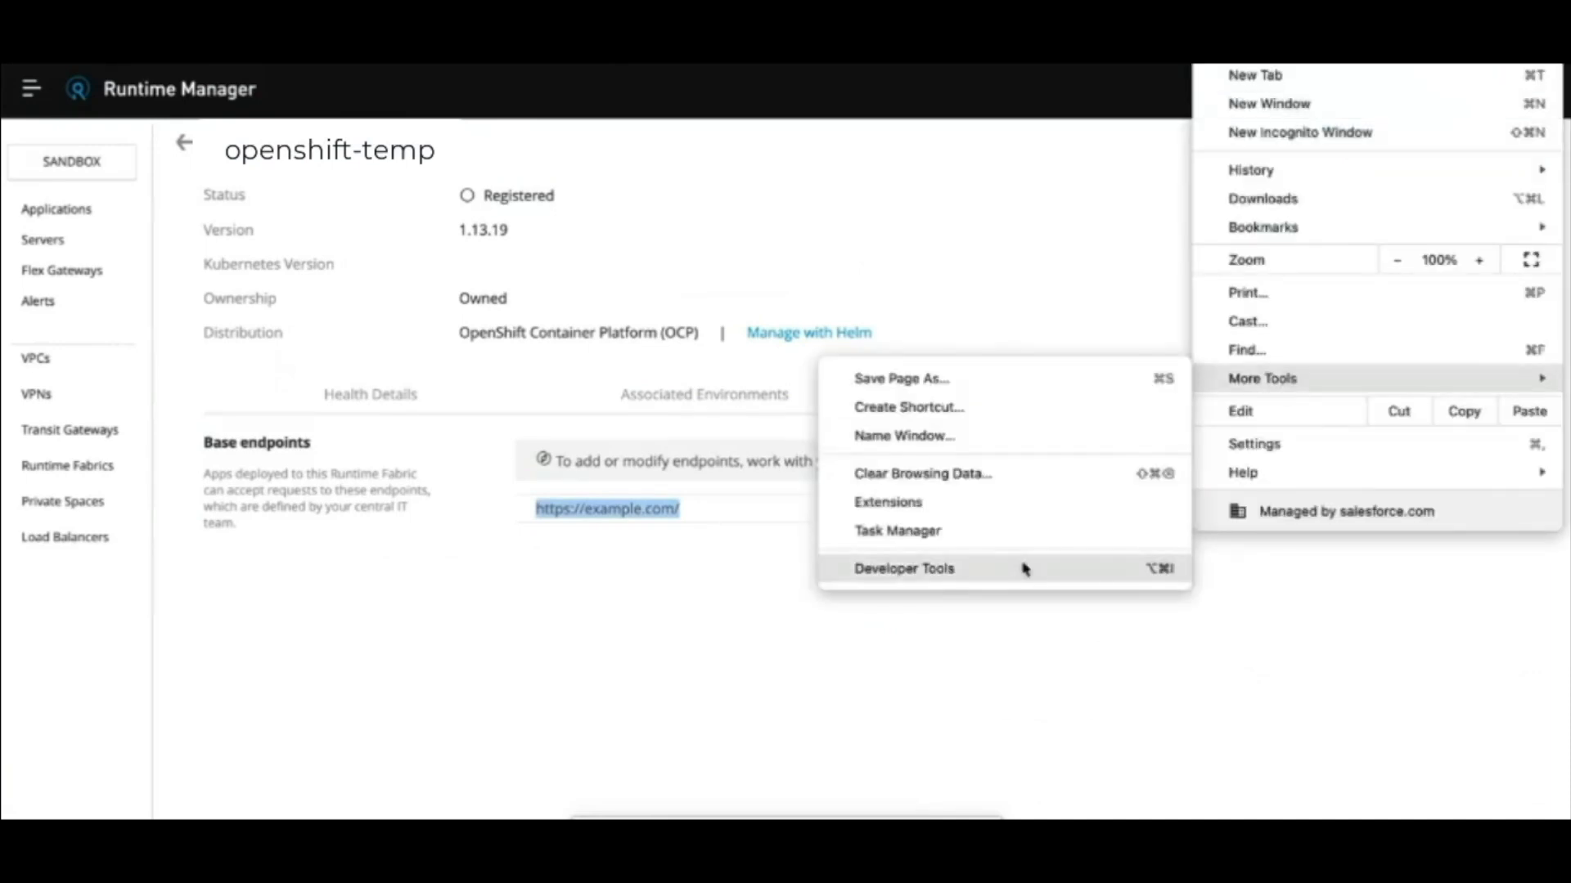
left_click(902, 568)
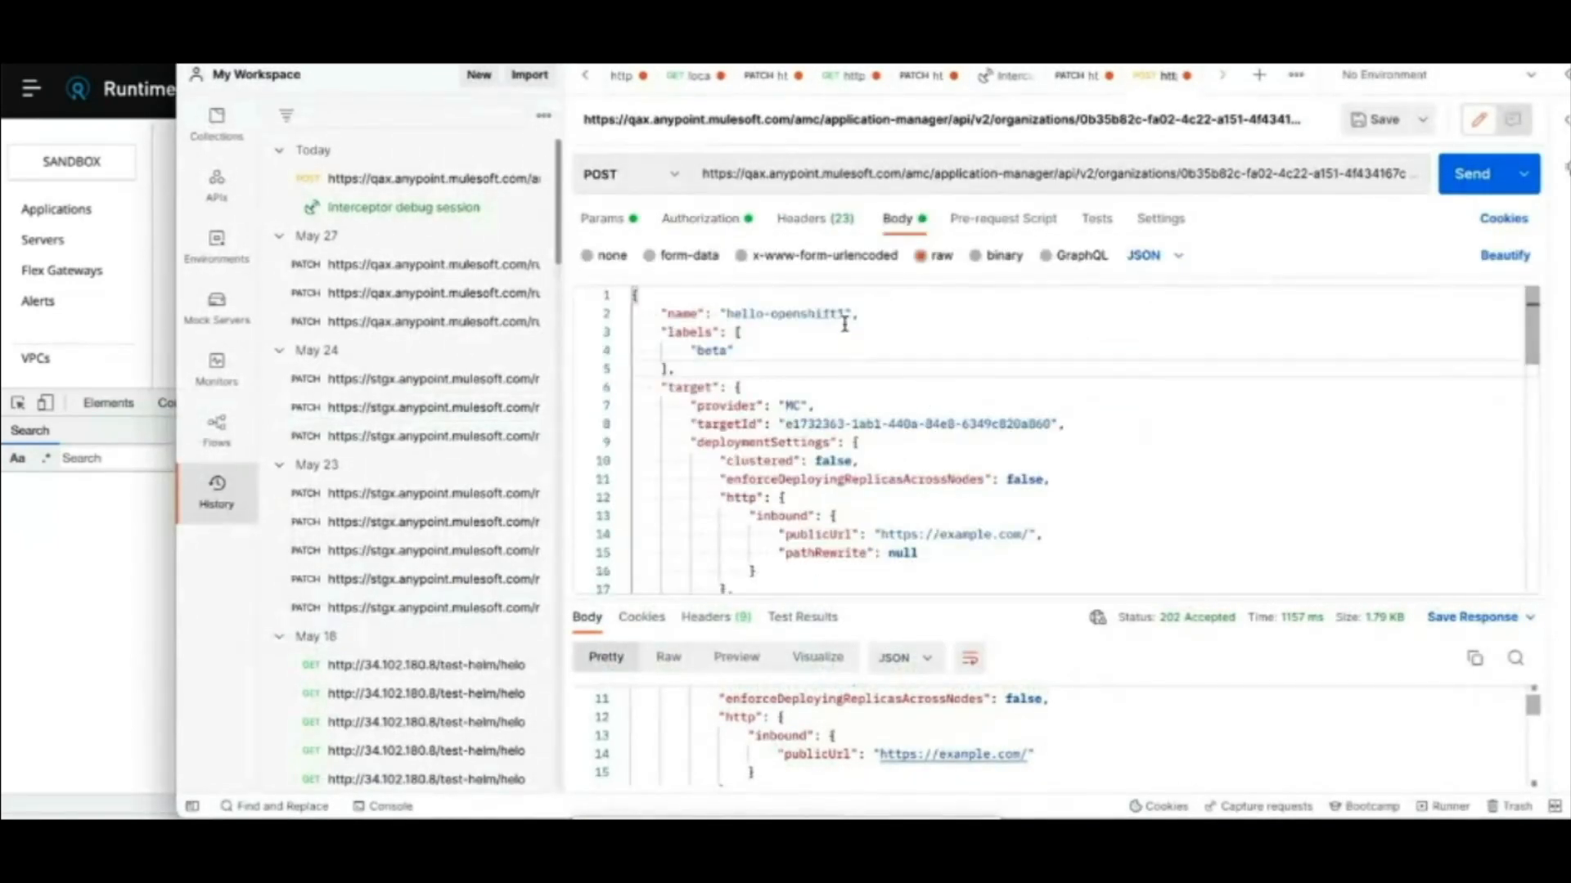
Step: Scroll through the hello-openshift1 POST request body and its 202 Accepted response
scroll("down", 3)
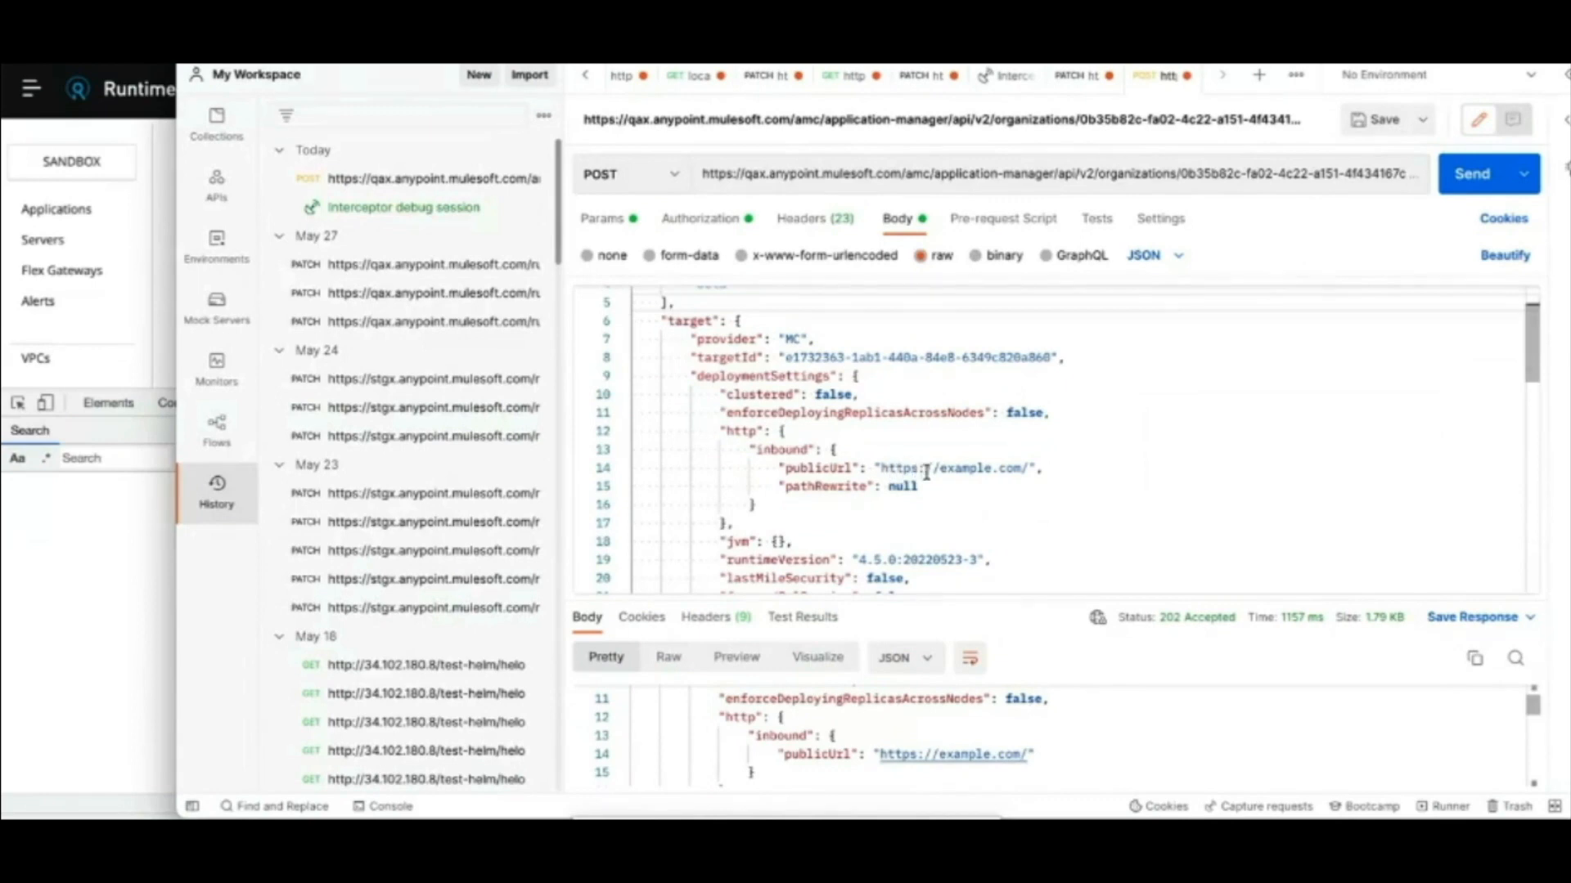
scroll("down", 3)
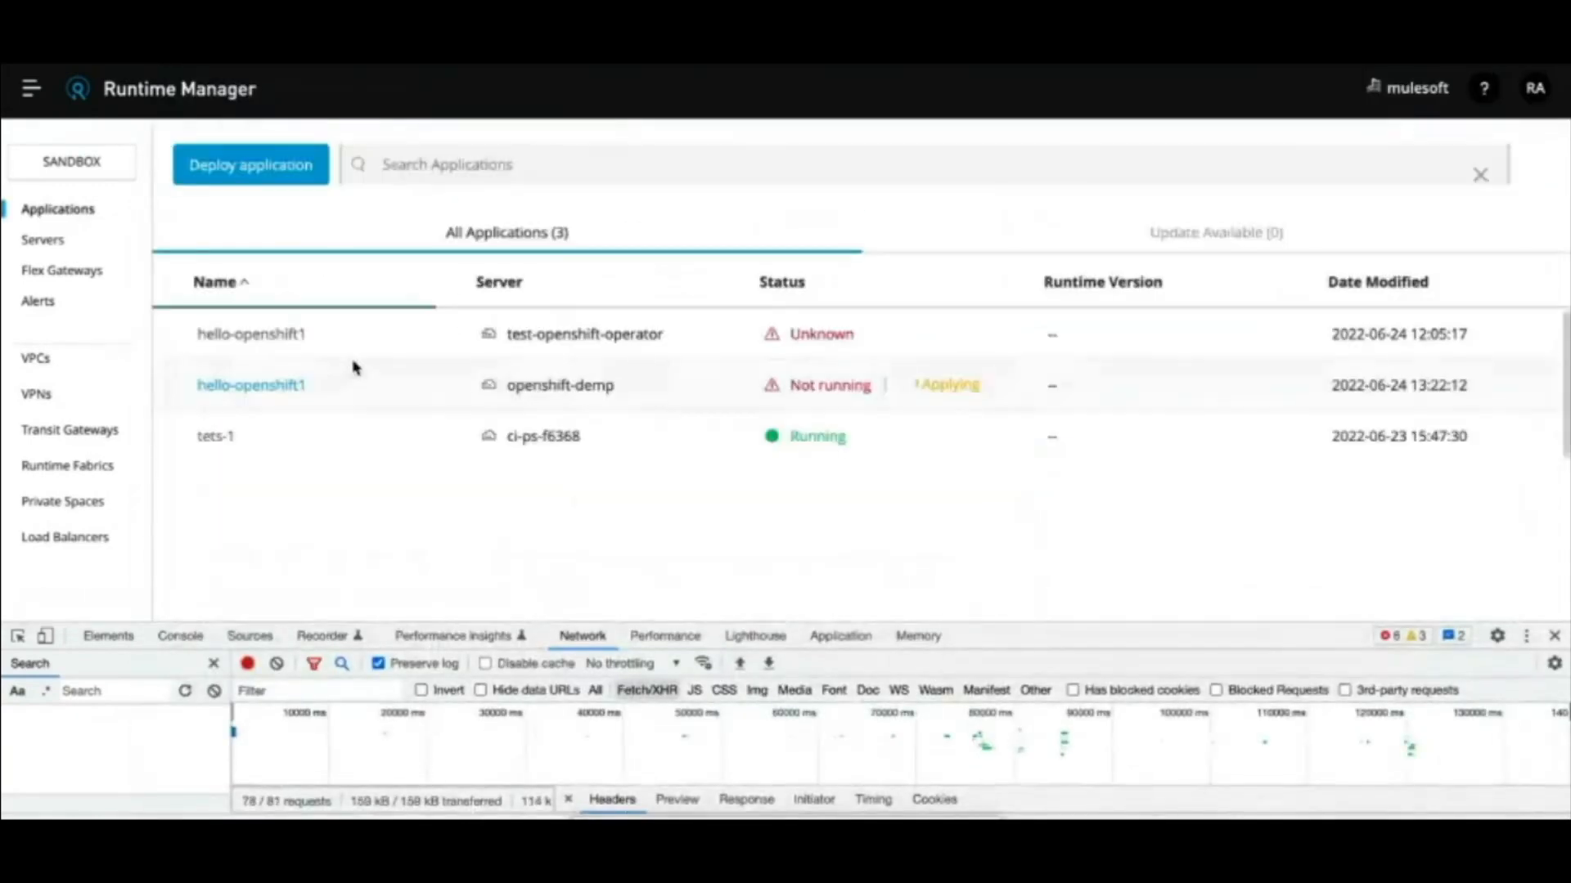
left_click(250, 384)
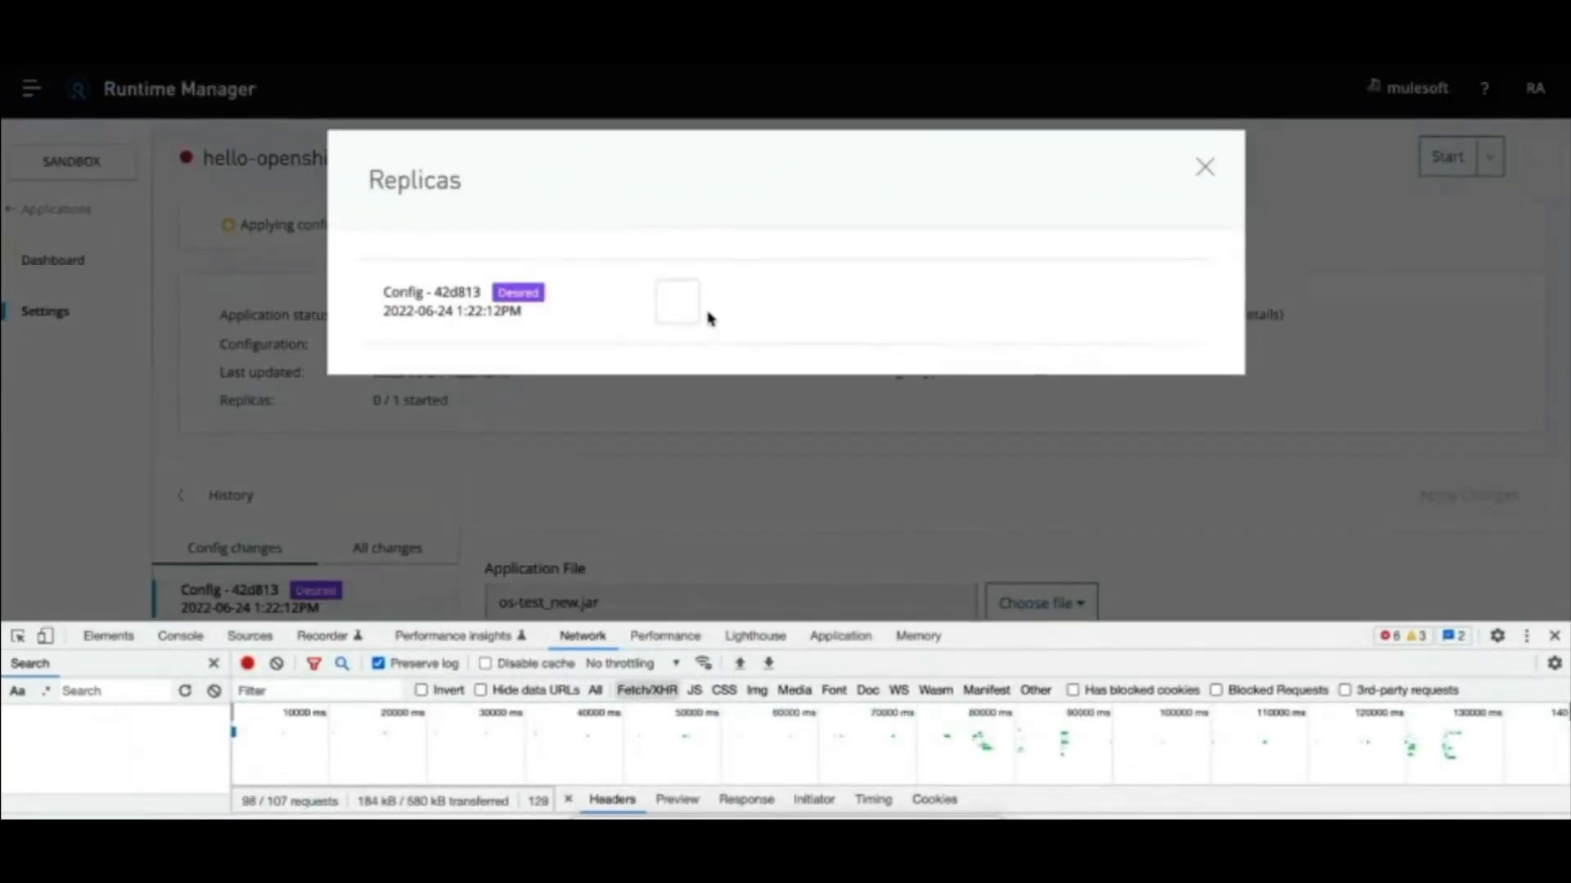
left_click(1205, 166)
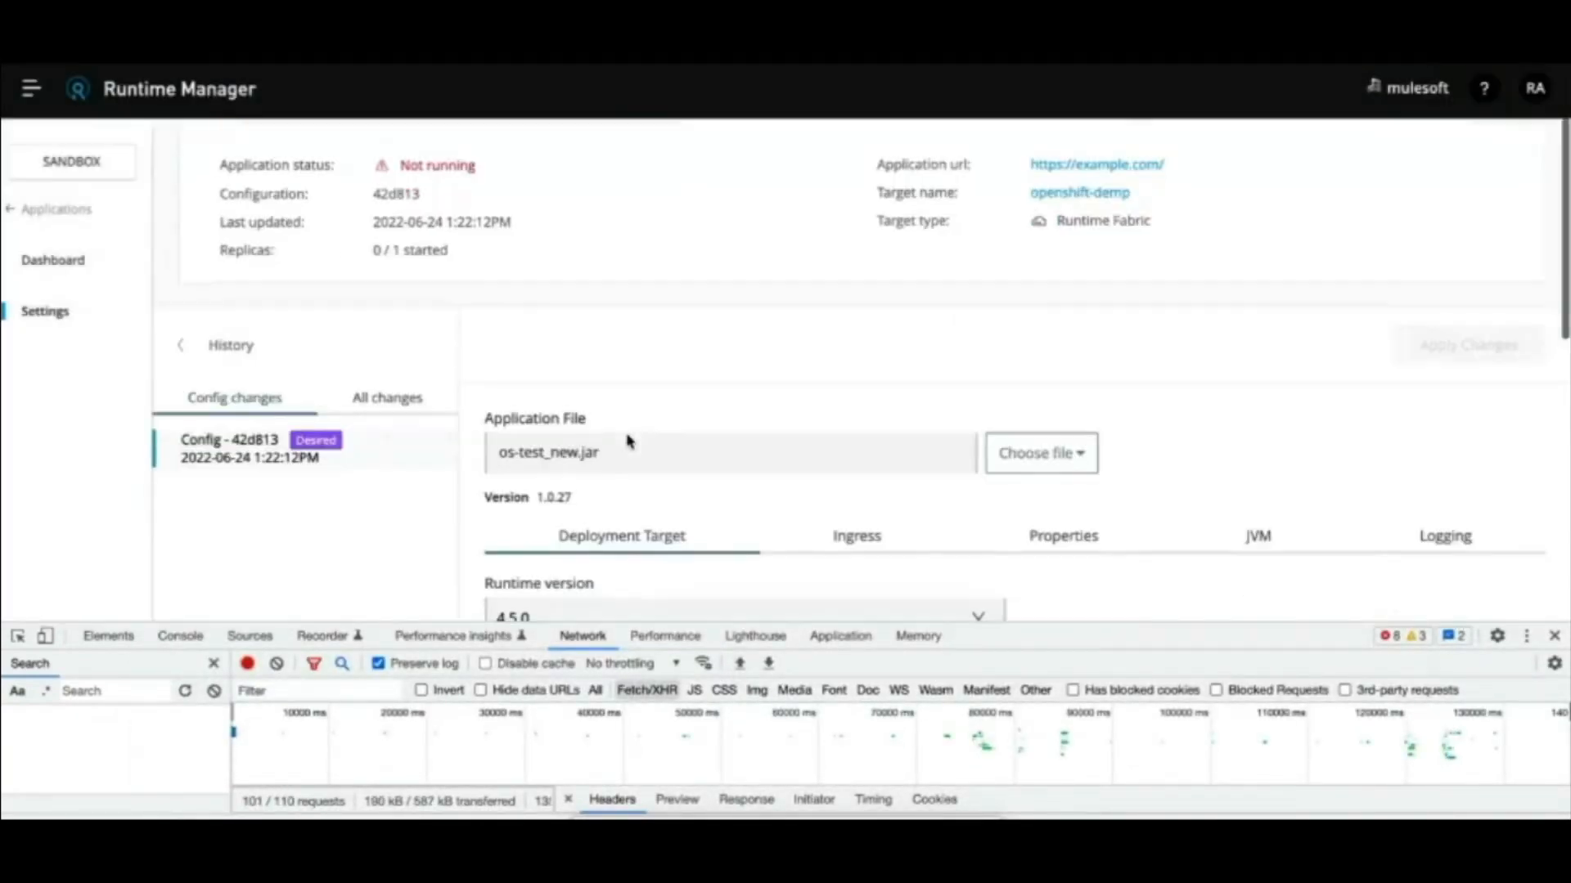
left_click(856, 535)
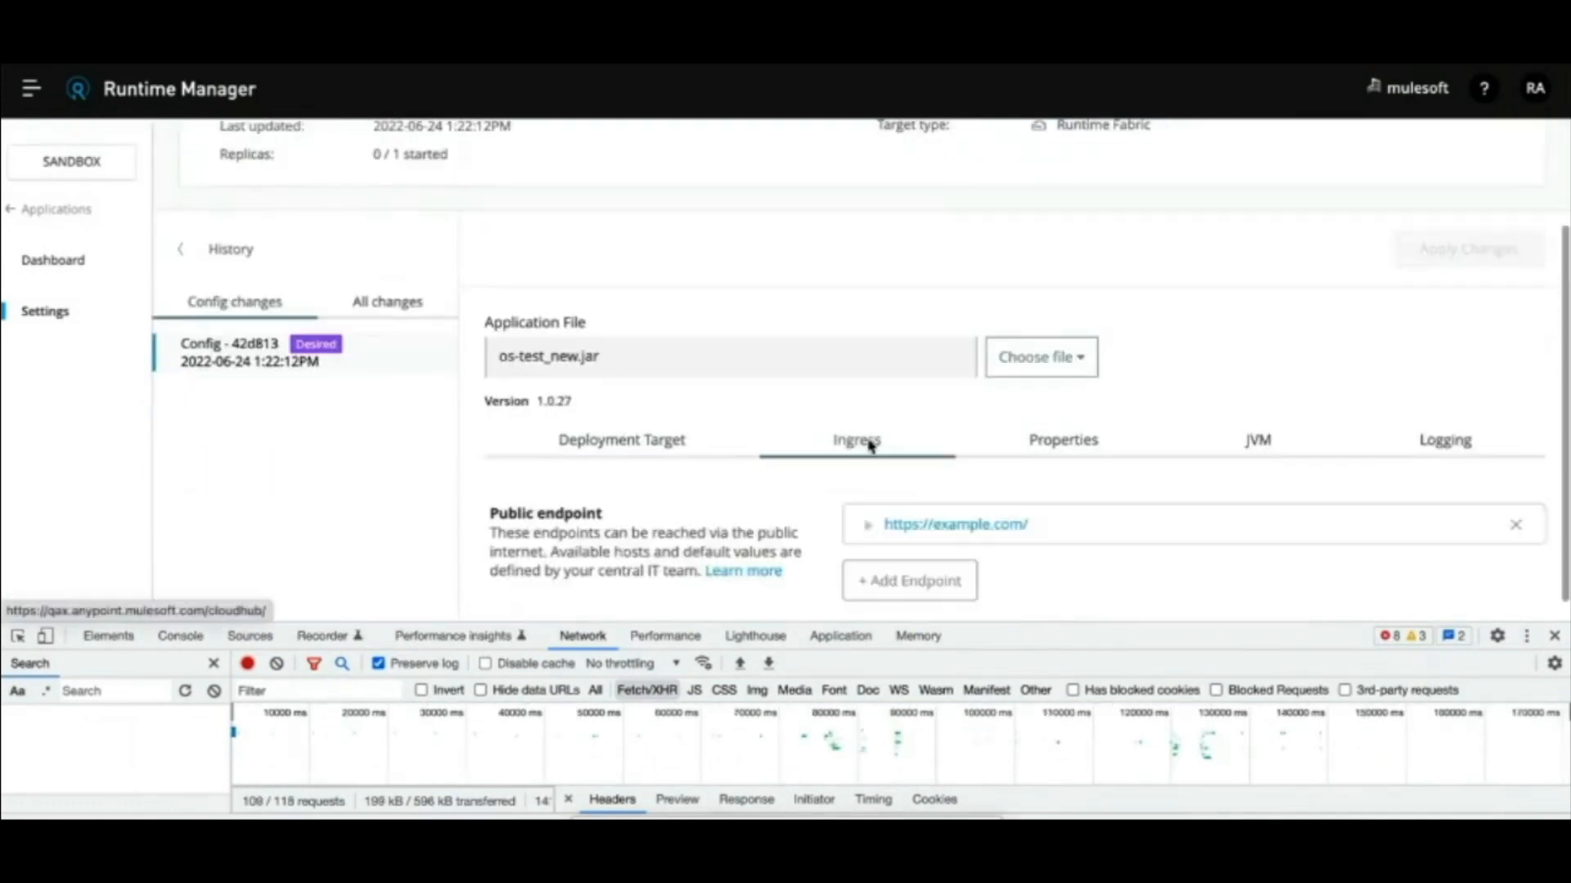
scroll("up", 3)
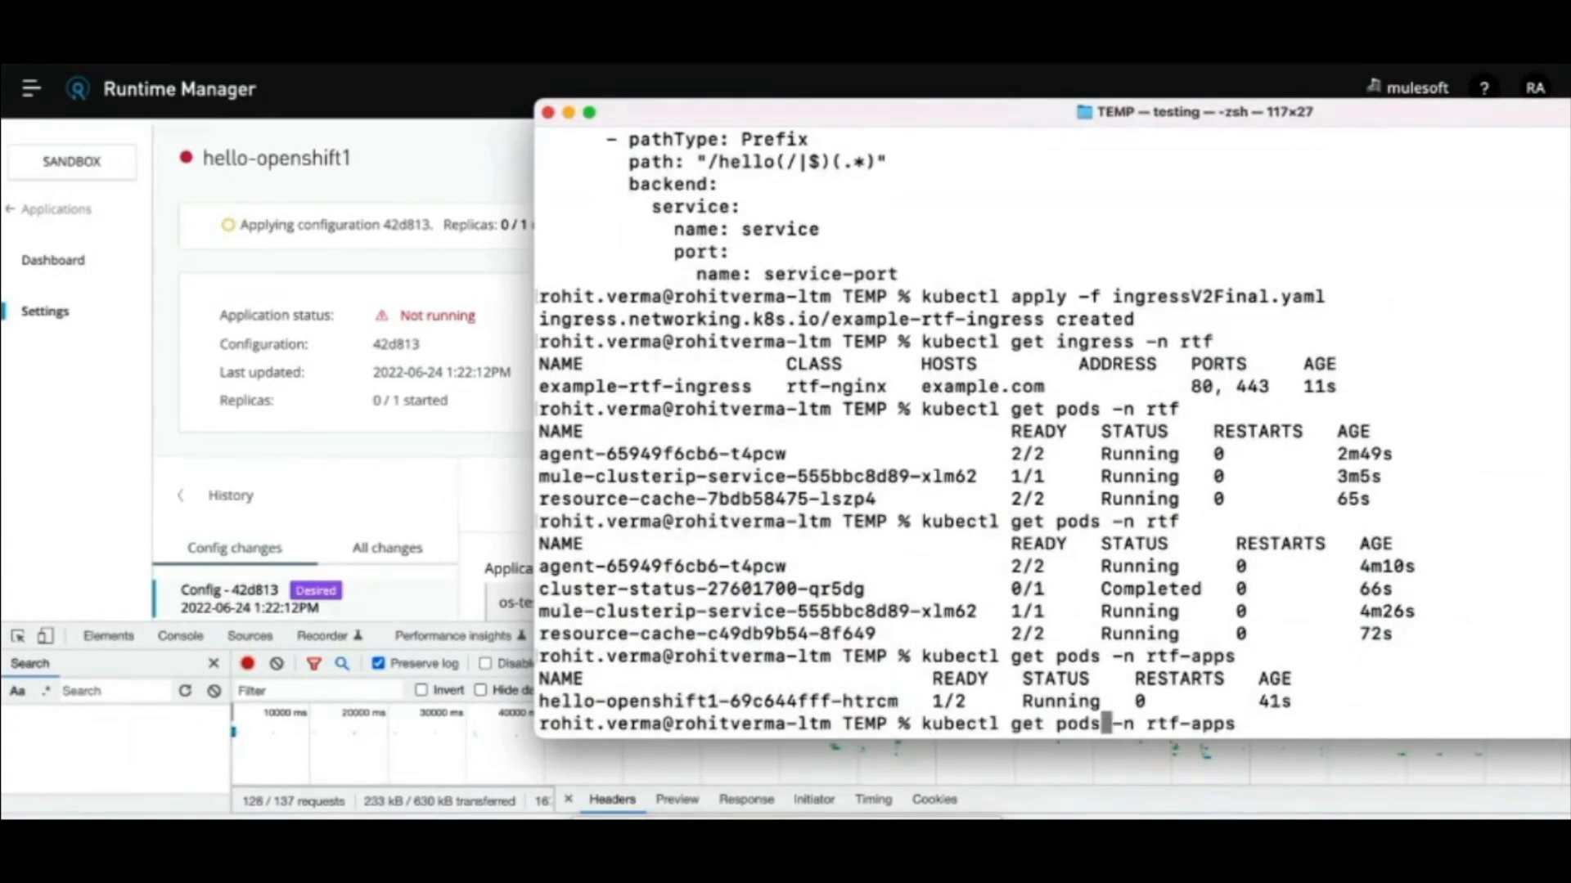
Step: List rtf-apps pods and curl the example.com ingress, getting HTTP 200 with "Hello"
key("Return")
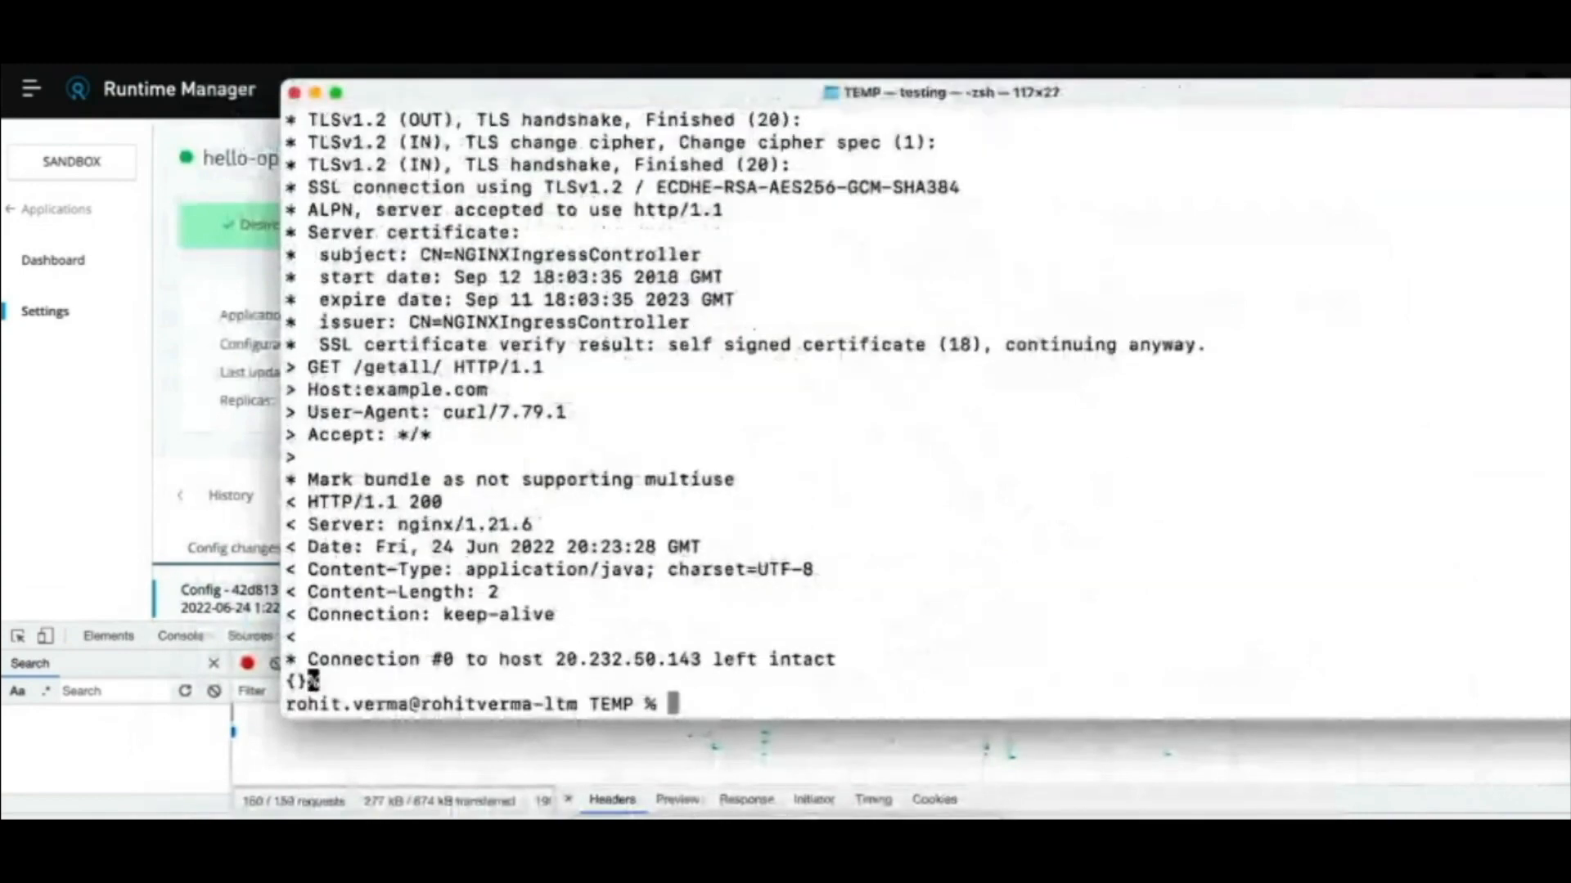
type("curl -vv -H \"Host:example.com\" https://20.232.50.143/getall/ -k")
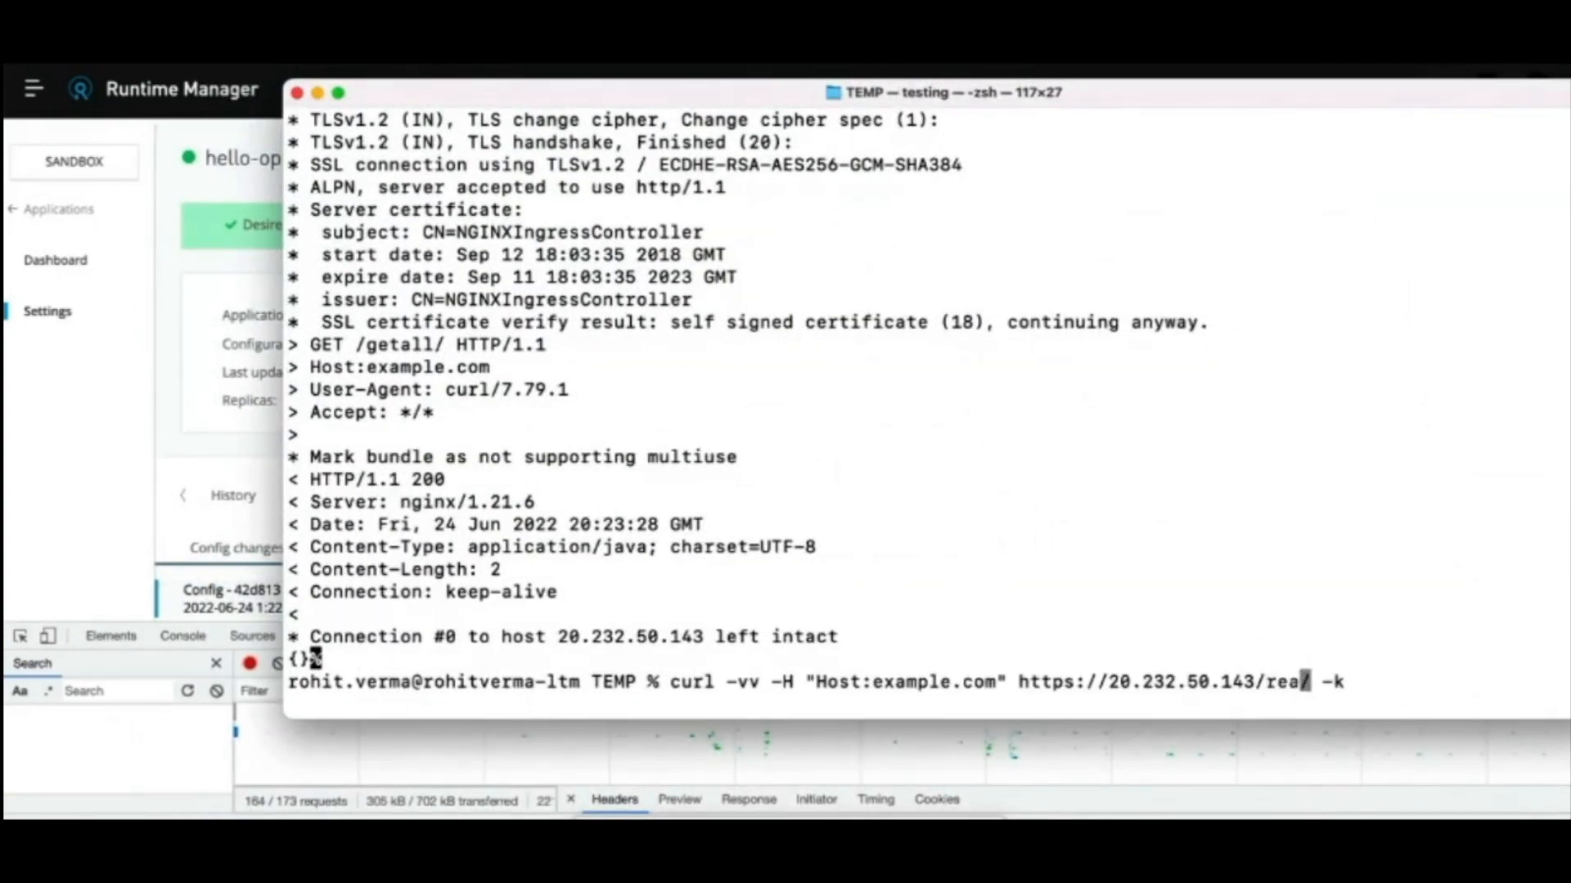
key("Return")
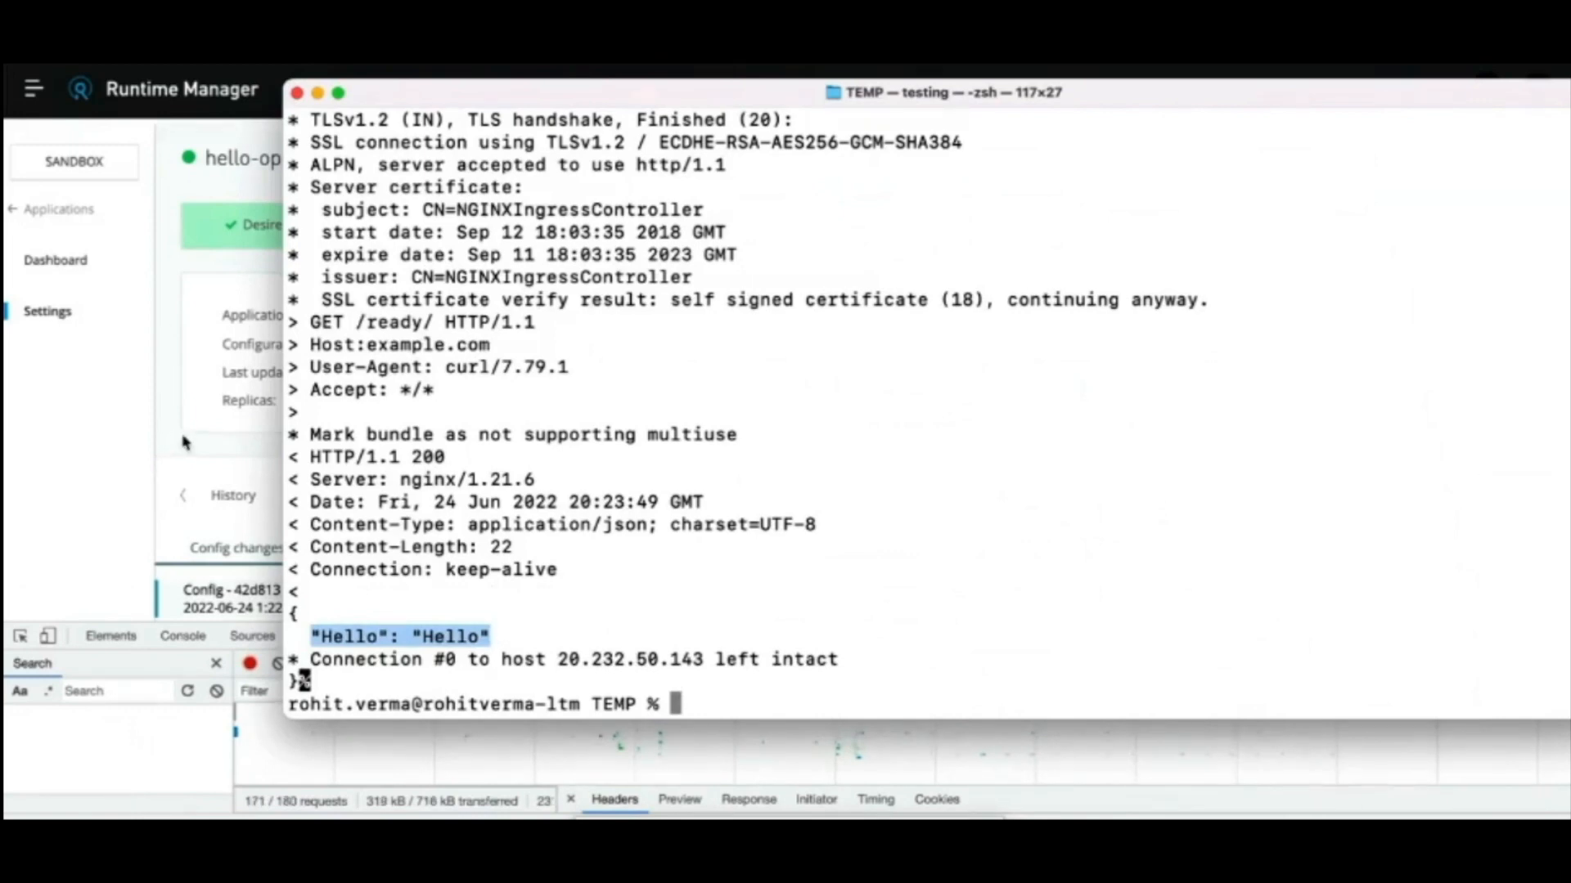
mouse_move(215, 381)
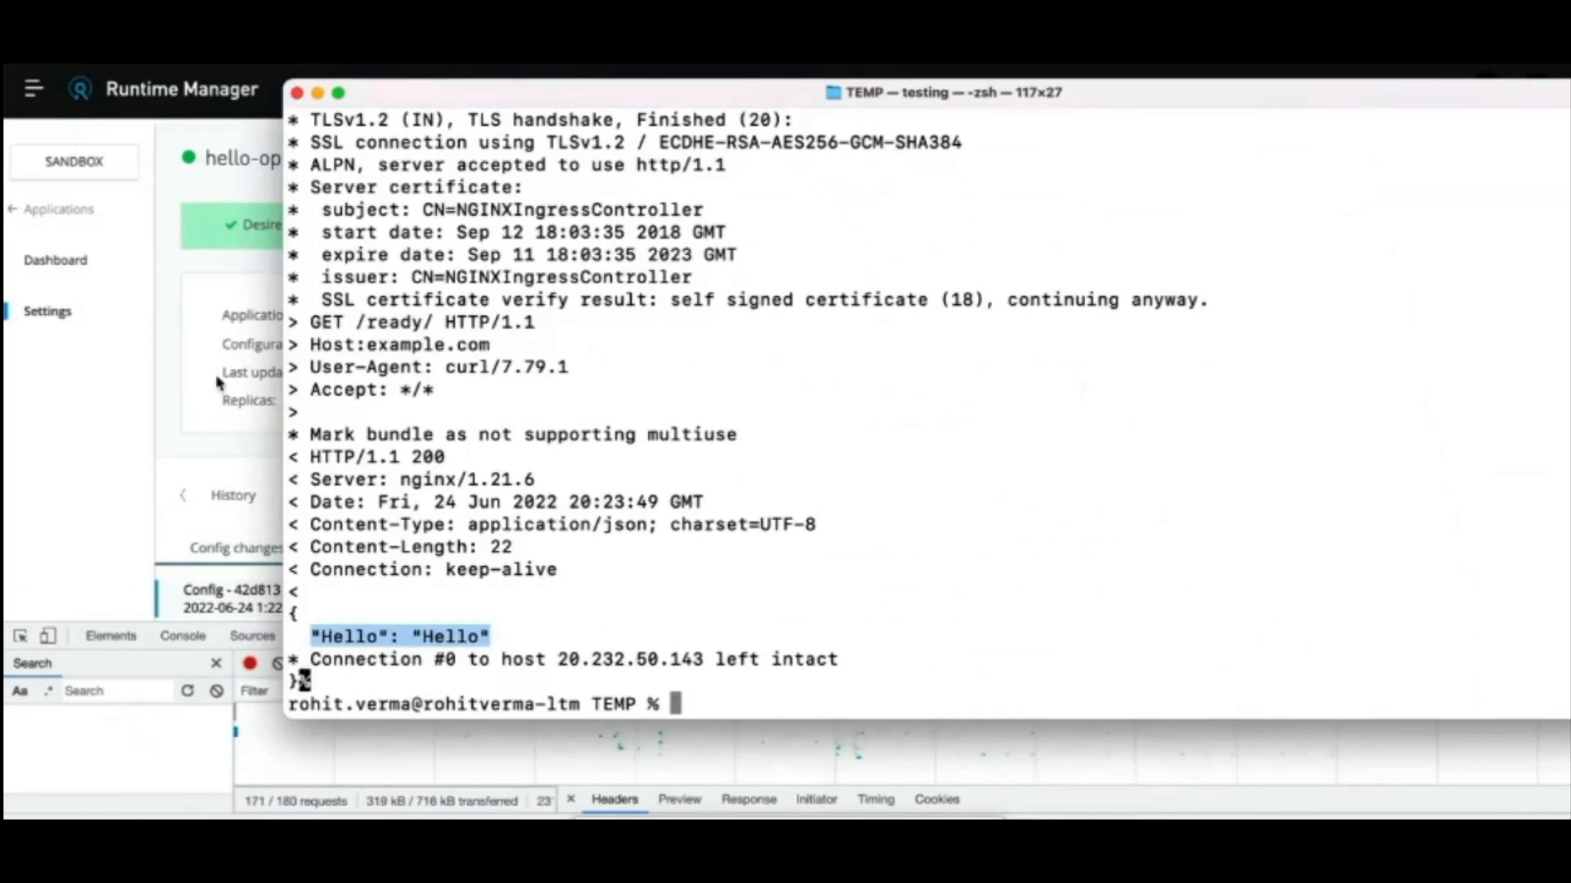